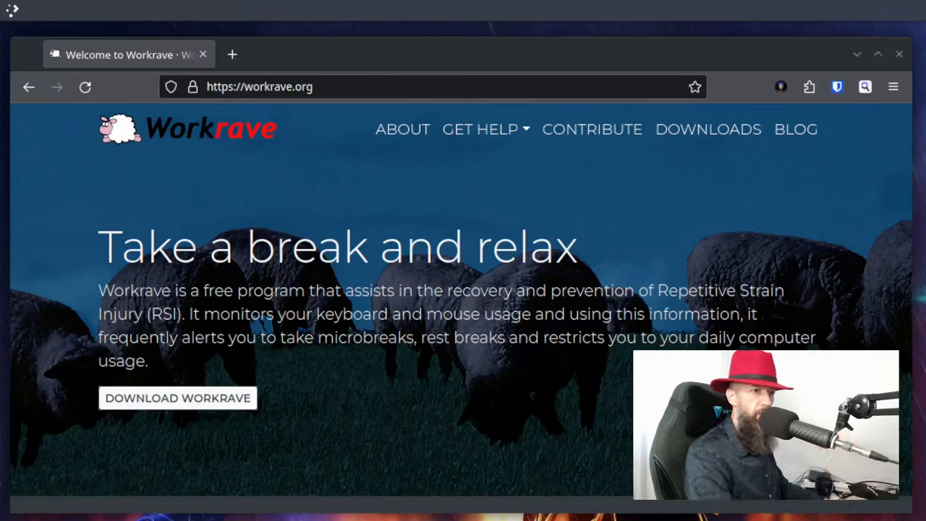
pyautogui.moveTo(529, 194)
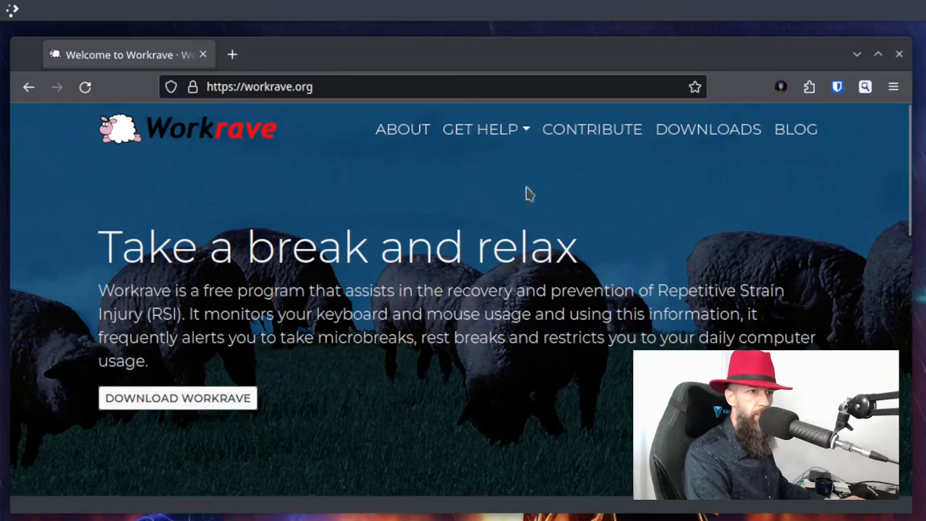
# Open Workrave's About page from the ABOUT link on workrave.org
pyautogui.click(403, 129)
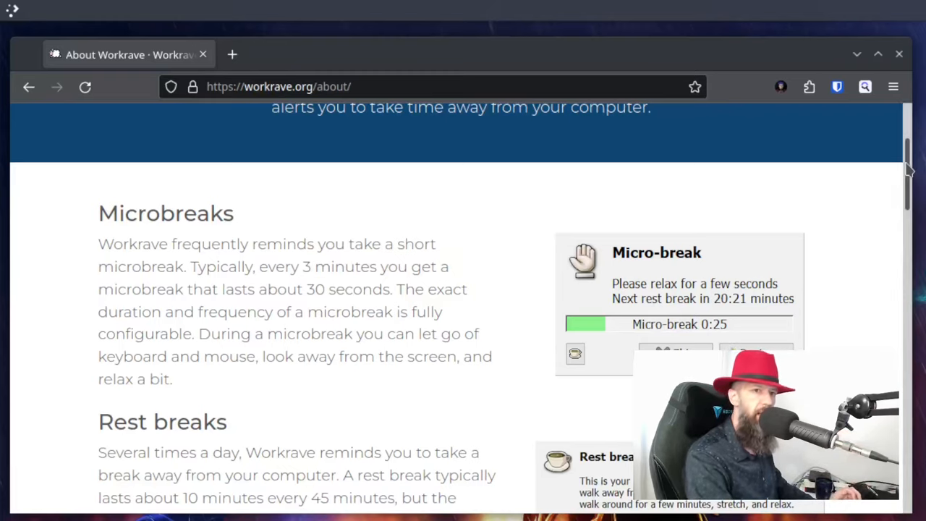
pyautogui.scroll(-3)
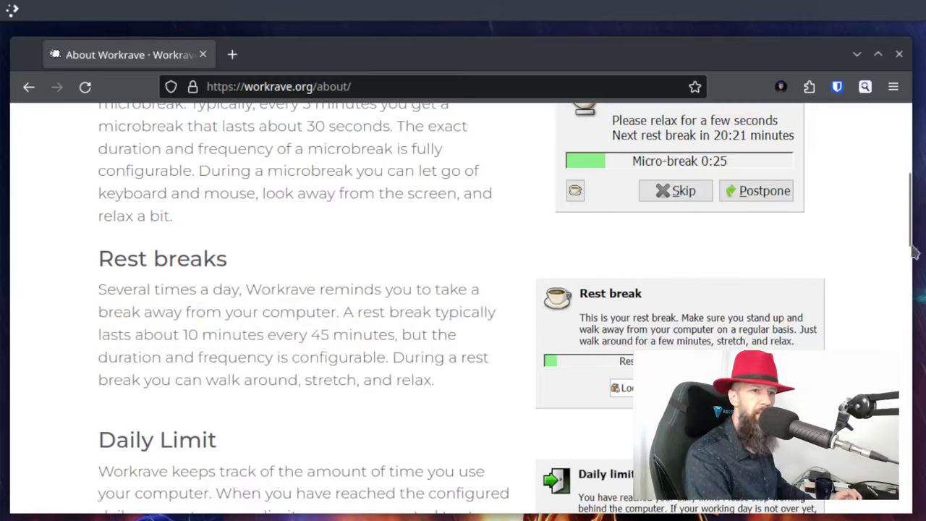
pyautogui.scroll(-3)
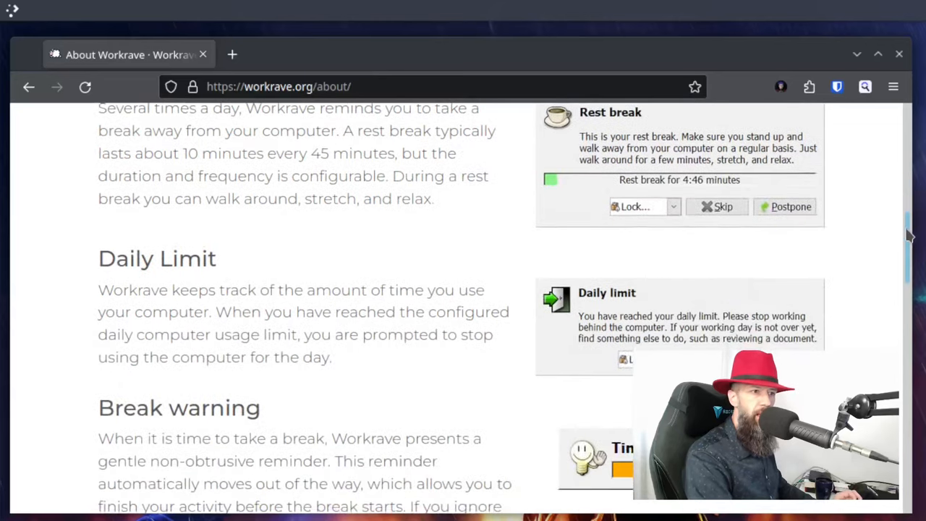
pyautogui.moveTo(514, 404)
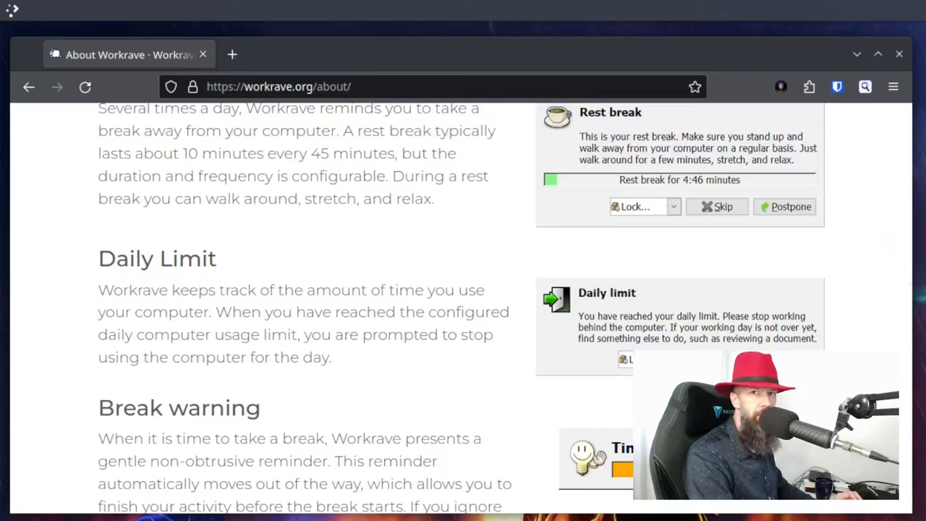
pyautogui.moveTo(498, 239)
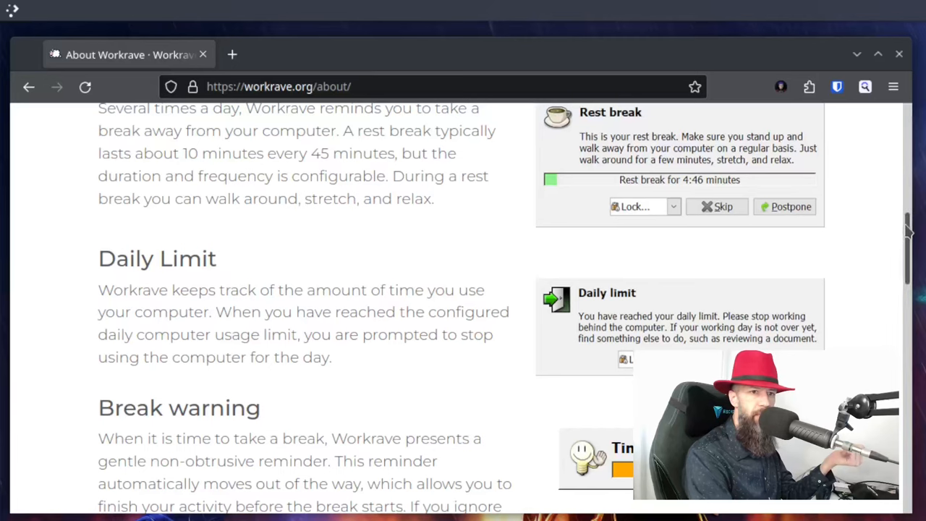
pyautogui.scroll(-3)
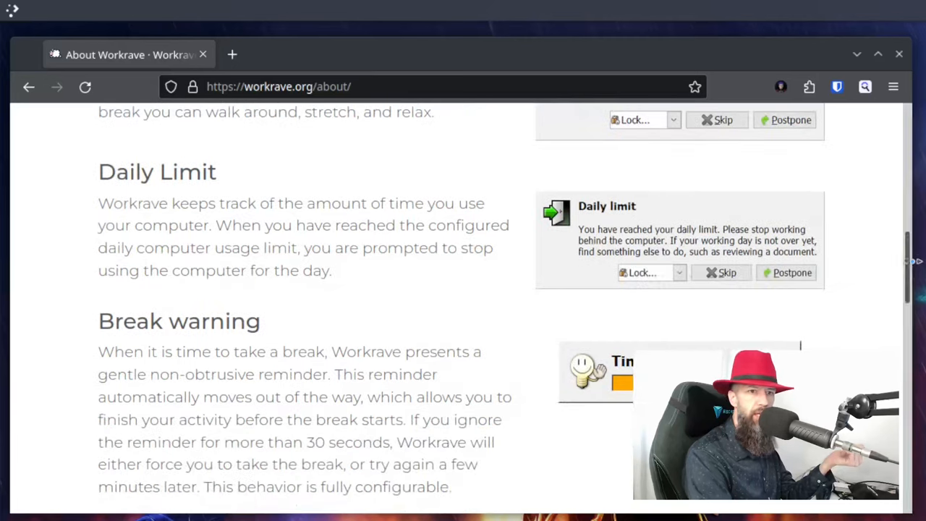
pyautogui.scroll(-3)
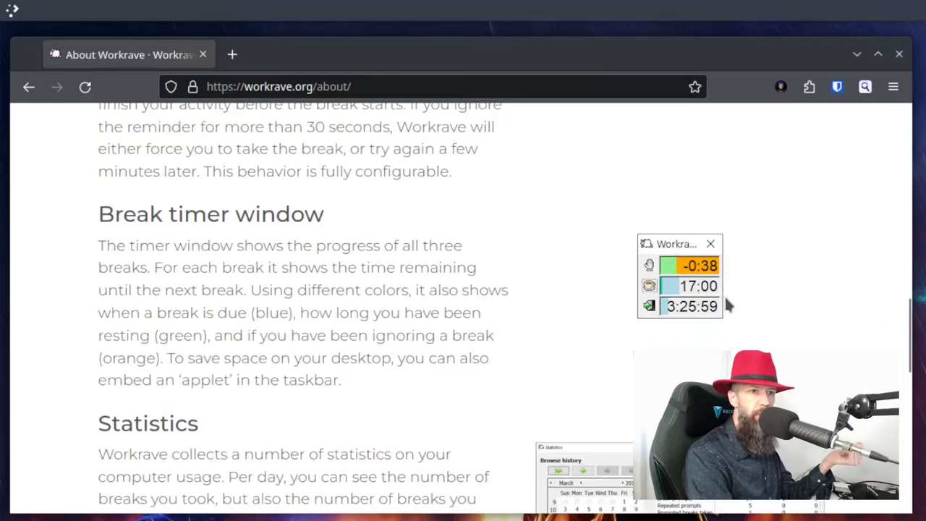
pyautogui.scroll(-3)
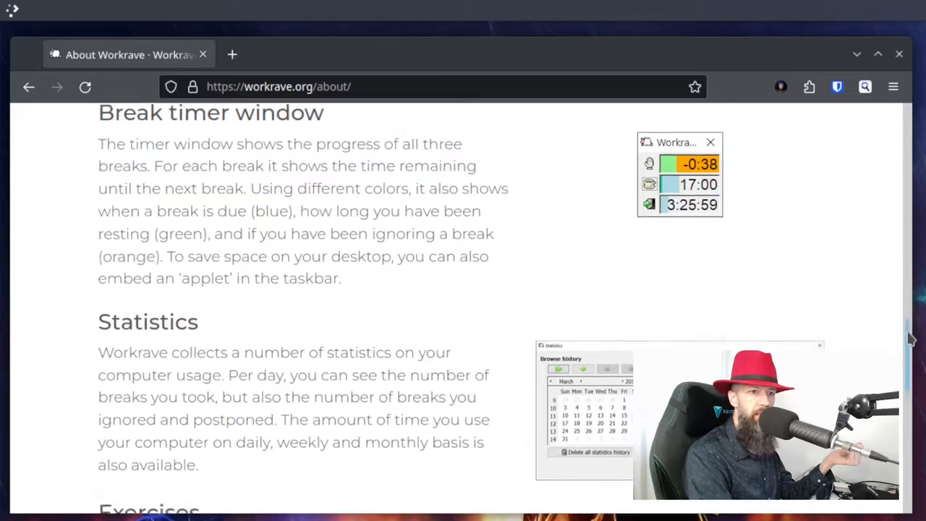
pyautogui.scroll(-3)
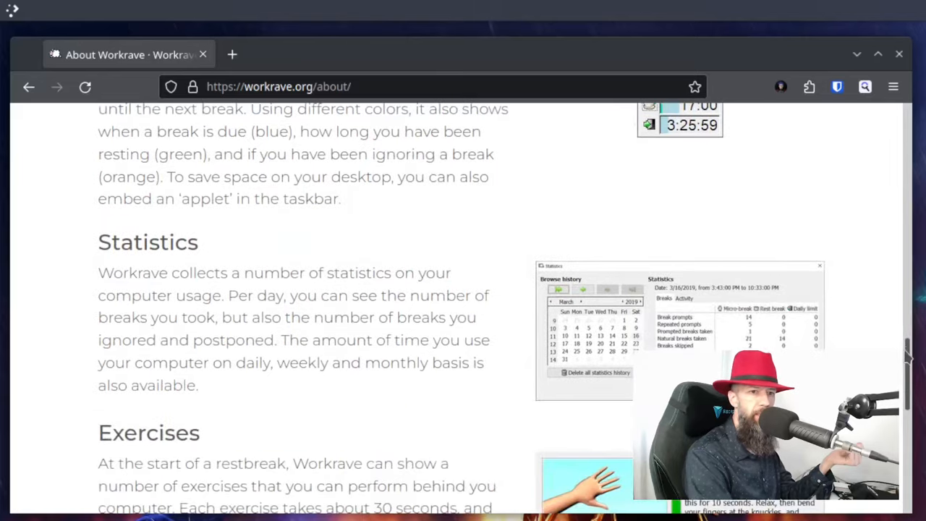
pyautogui.scroll(-3)
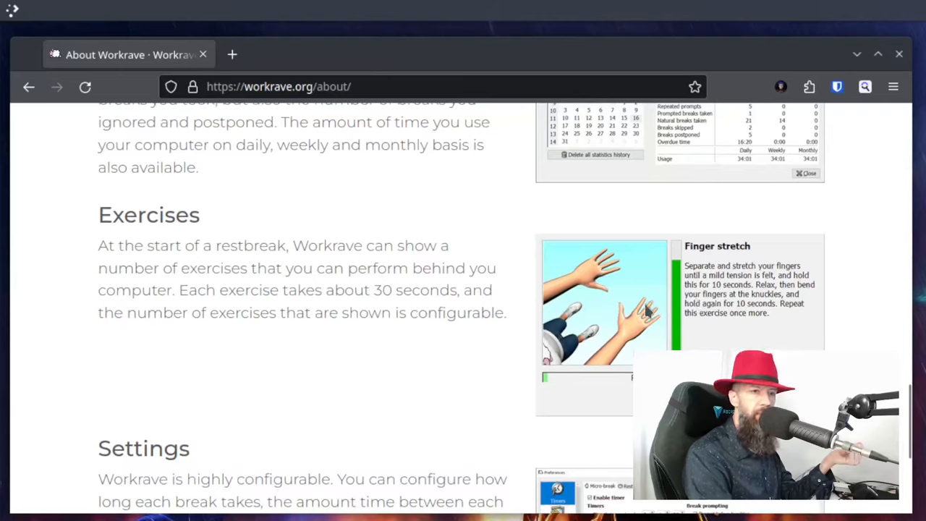
pyautogui.moveTo(681, 253)
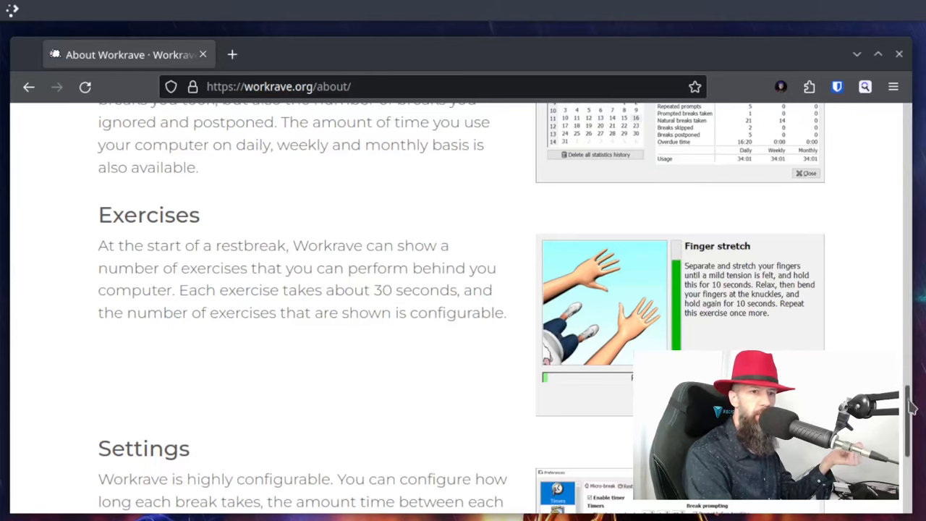
pyautogui.scroll(-3)
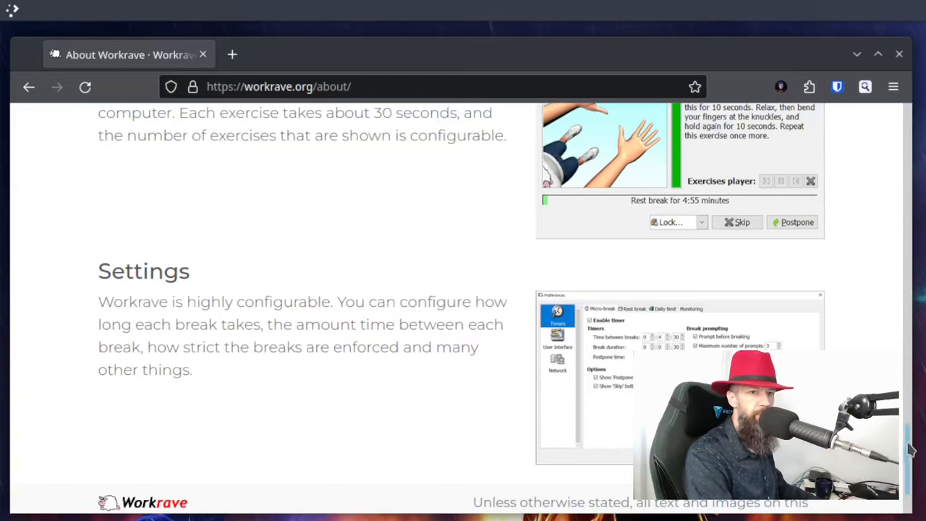
pyautogui.scroll(3)
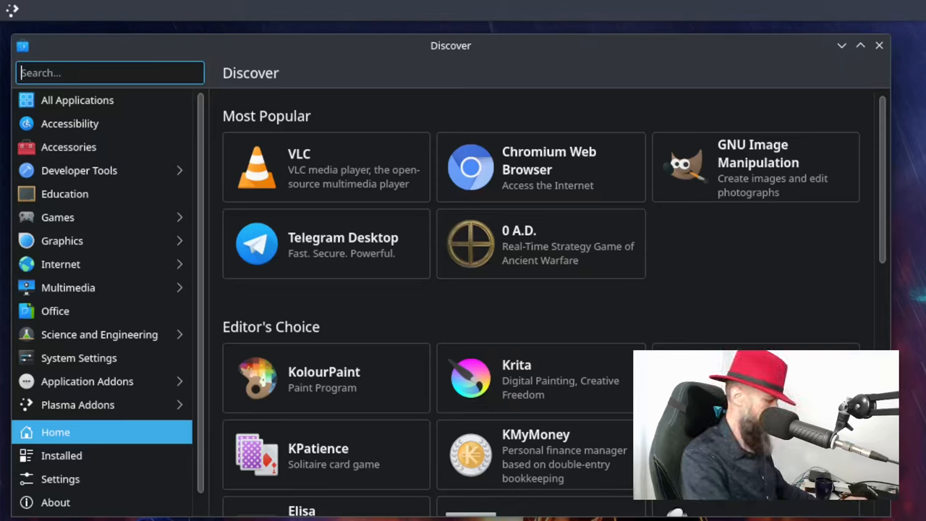
# Search Discover for 'workrave' and install the Workrave package
pyautogui.write('workrave')
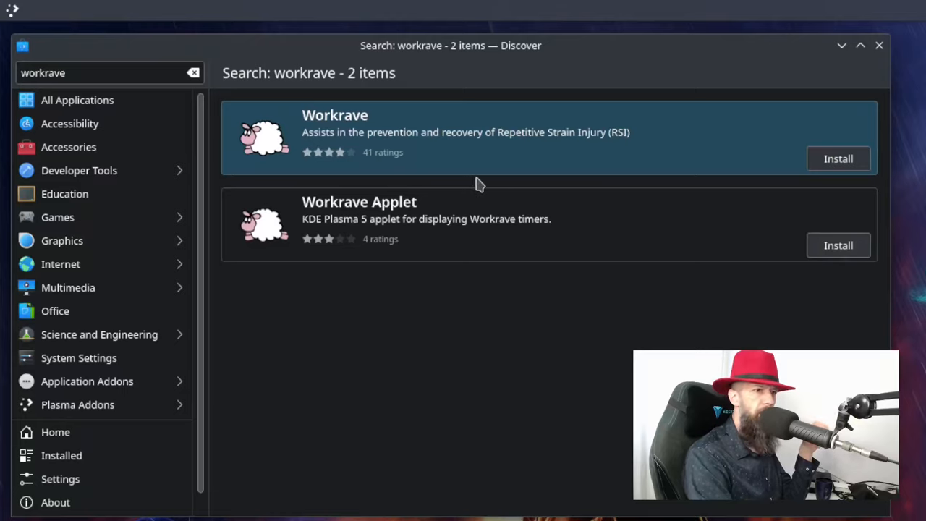
pyautogui.moveTo(510, 201)
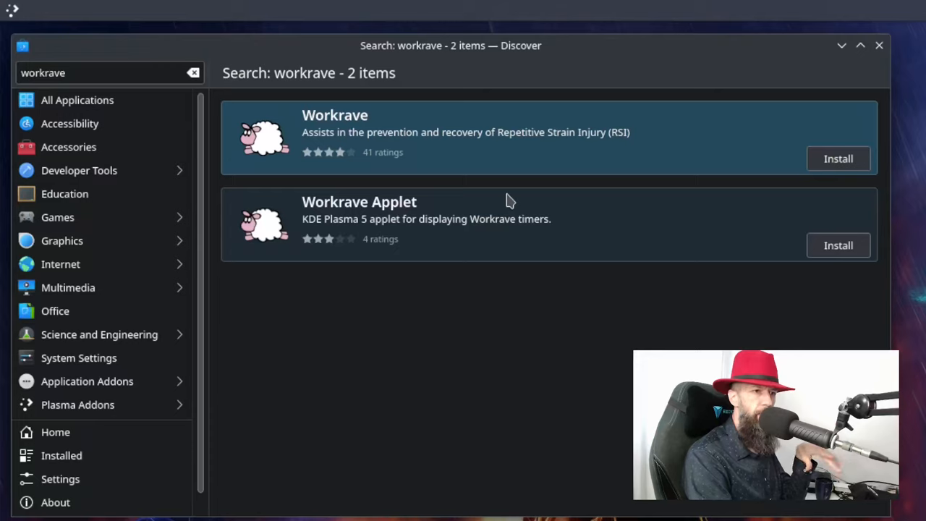
pyautogui.moveTo(467, 148)
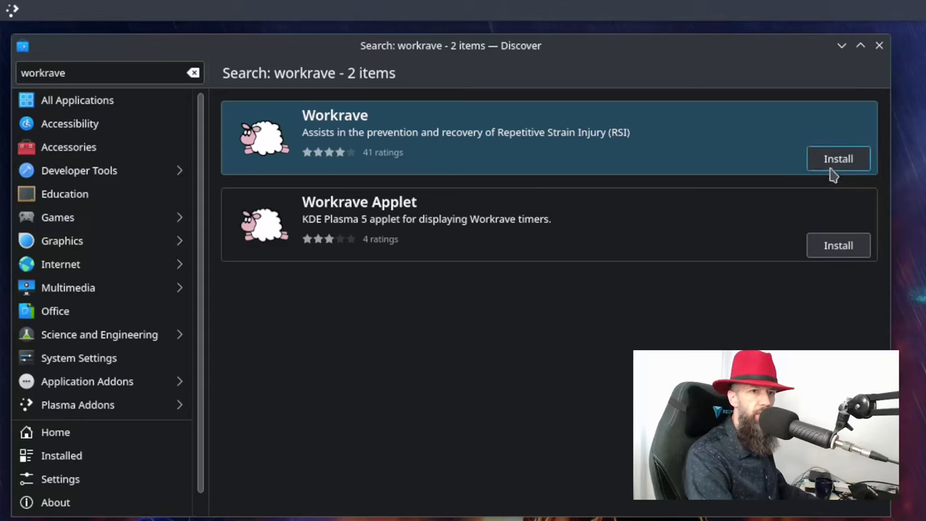
pyautogui.click(838, 159)
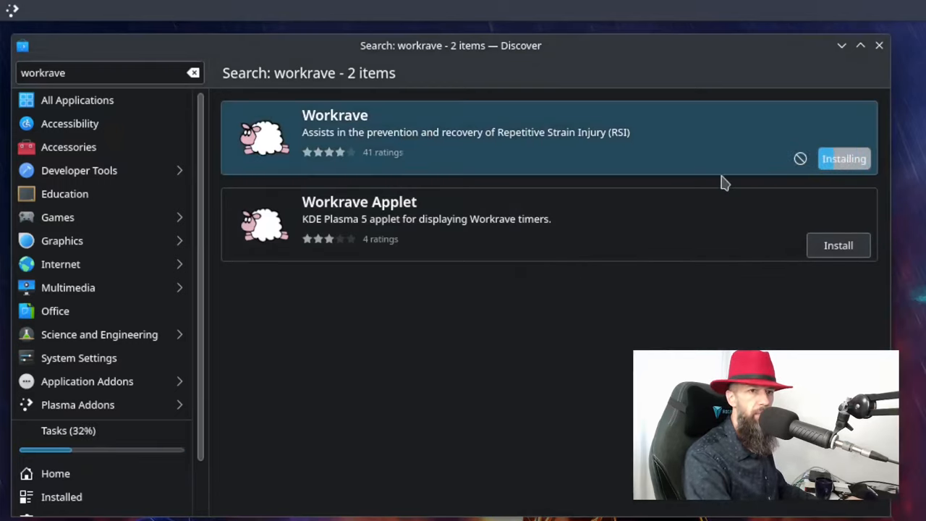
pyautogui.moveTo(791, 155)
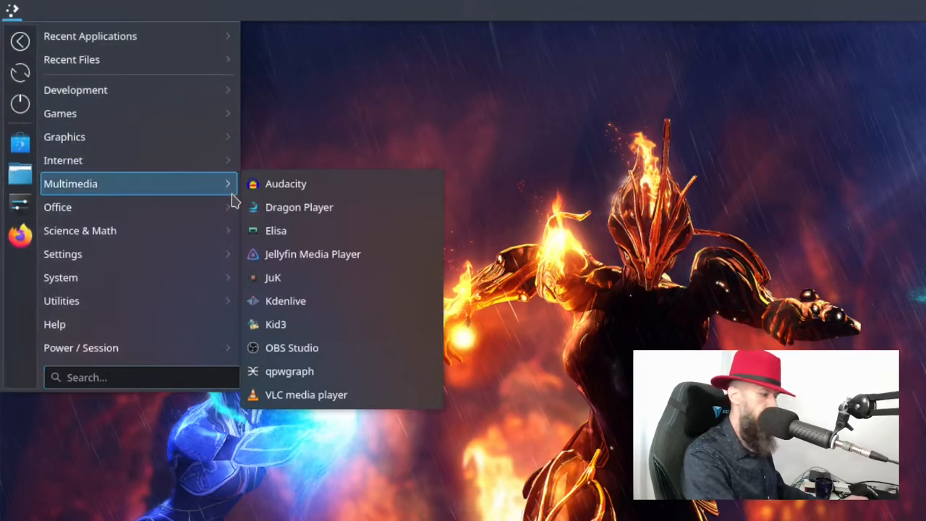
# Launch Workrave via launcher search 'work' and show its break Statistics from the tray
pyautogui.write('work')
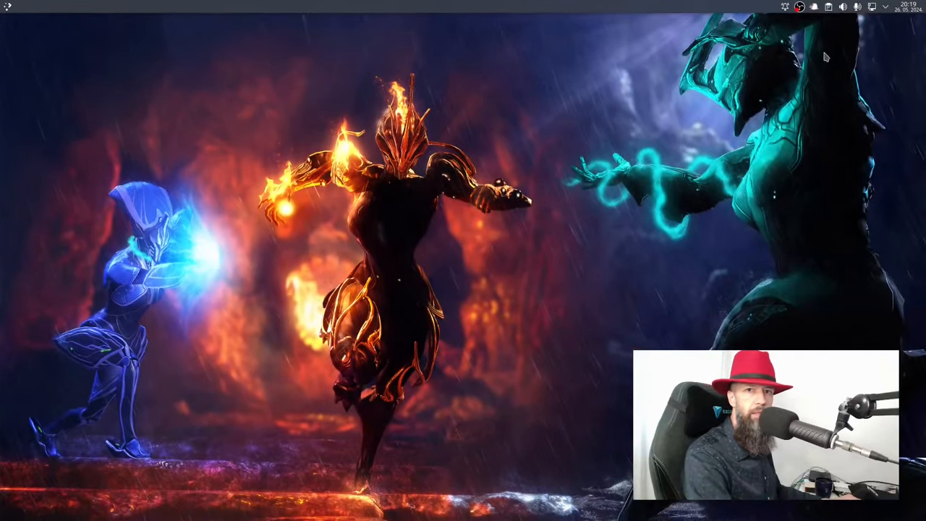
pyautogui.click(800, 7)
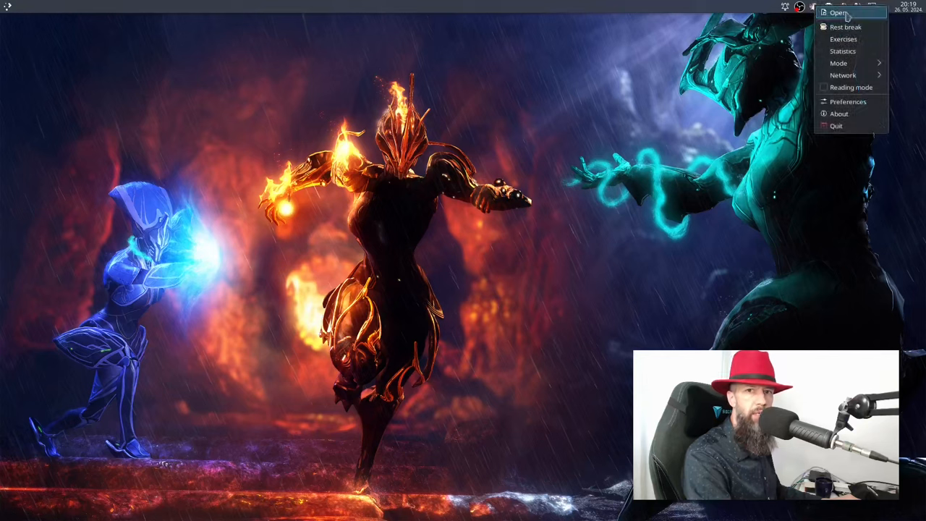
pyautogui.click(843, 51)
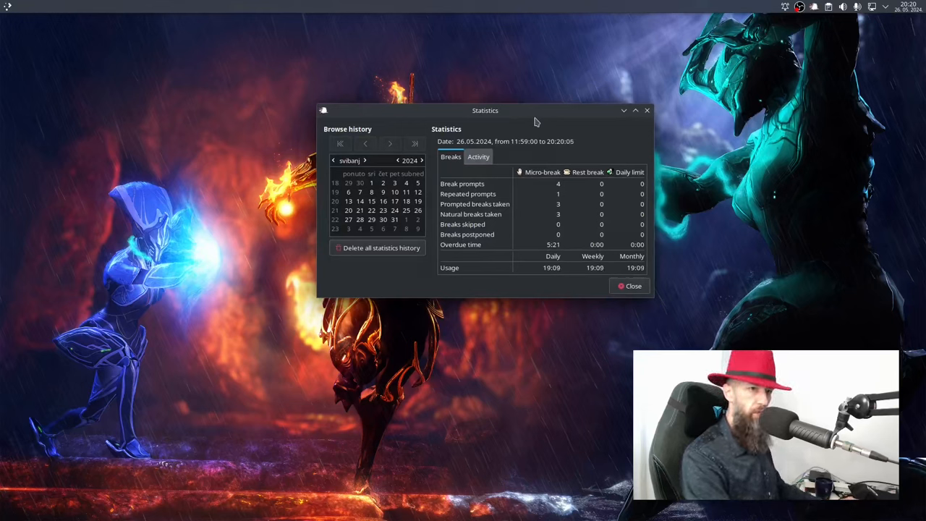
pyautogui.moveTo(548, 134)
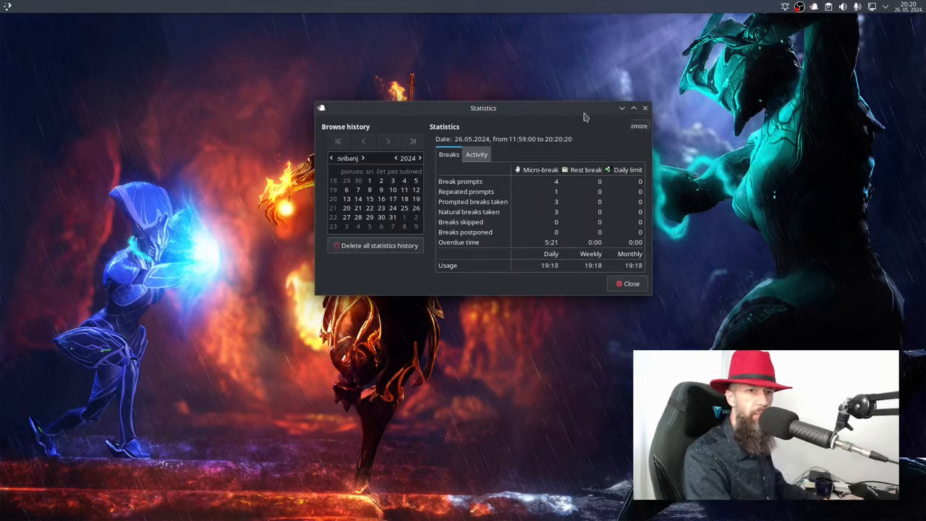
# Close the Statistics window after reviewing four prompts and three breaks taken
pyautogui.click(630, 283)
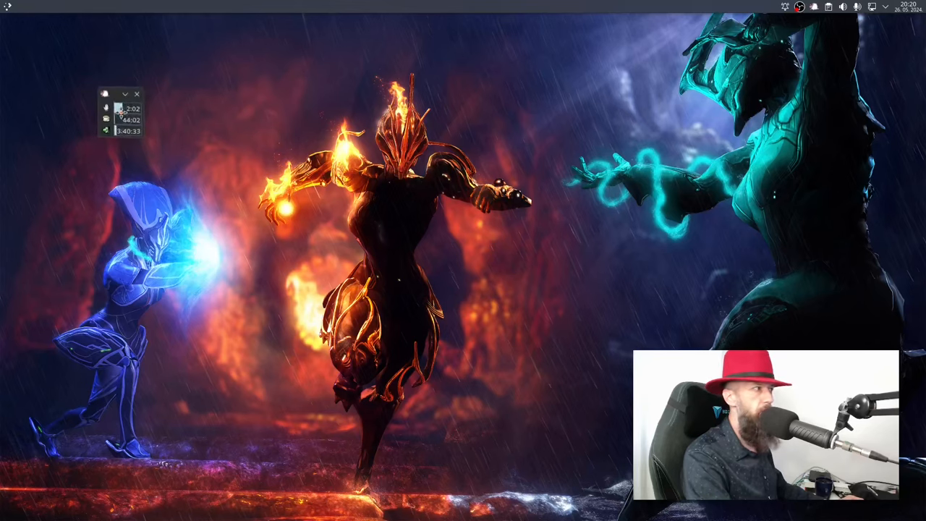
# Drag the Workrave timer window from the upper left to the top centre
pyautogui.moveTo(119, 94); pyautogui.dragTo(724, 76)
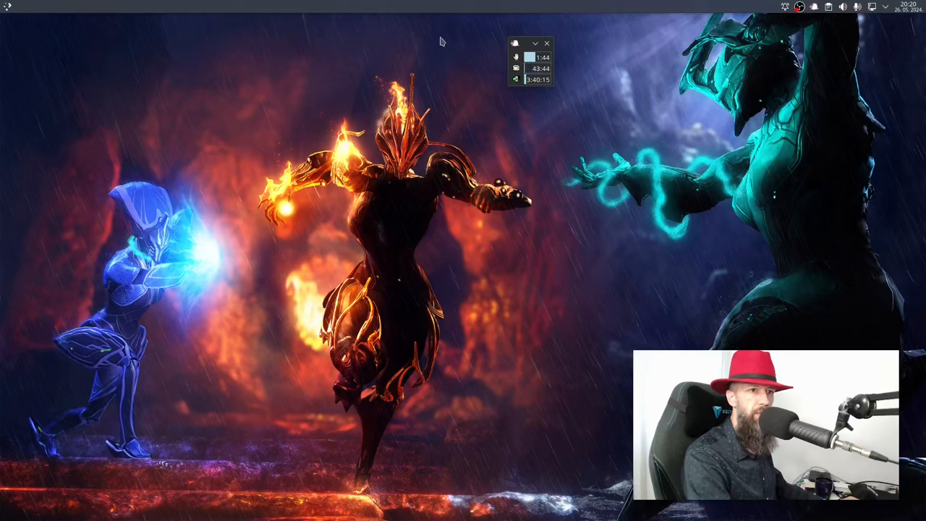
pyautogui.moveTo(458, 15)
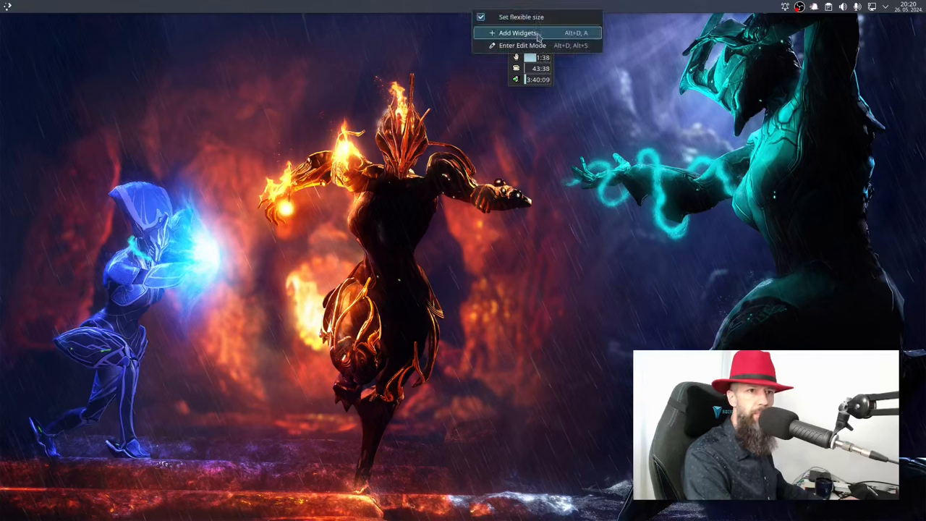
# Search Add Widgets for 'workrave', then open Download New Plasma Widgets
pyautogui.click(518, 33)
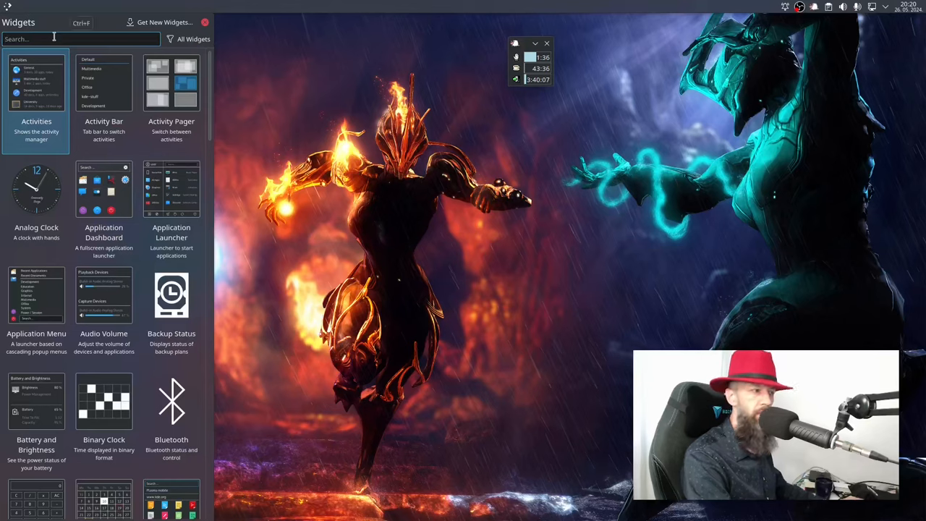
pyautogui.write('workrave')
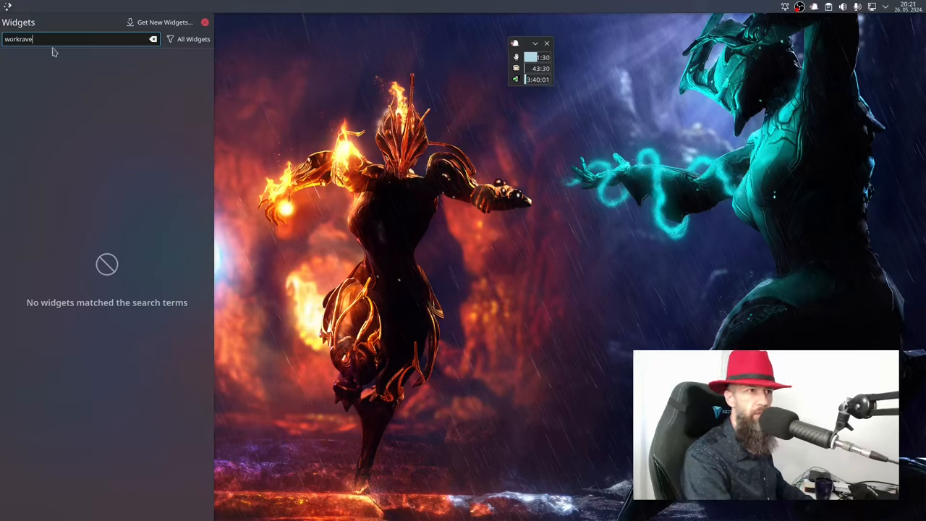
pyautogui.click(165, 21)
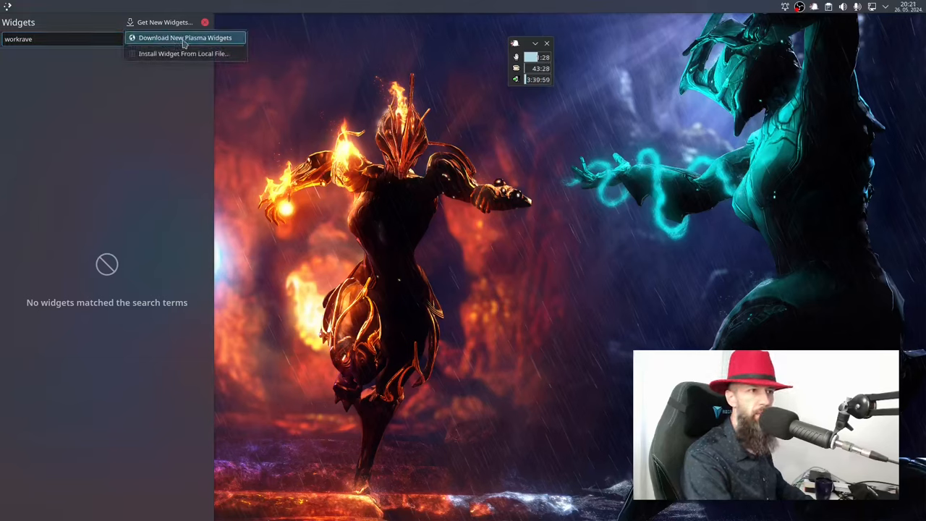
pyautogui.click(186, 38)
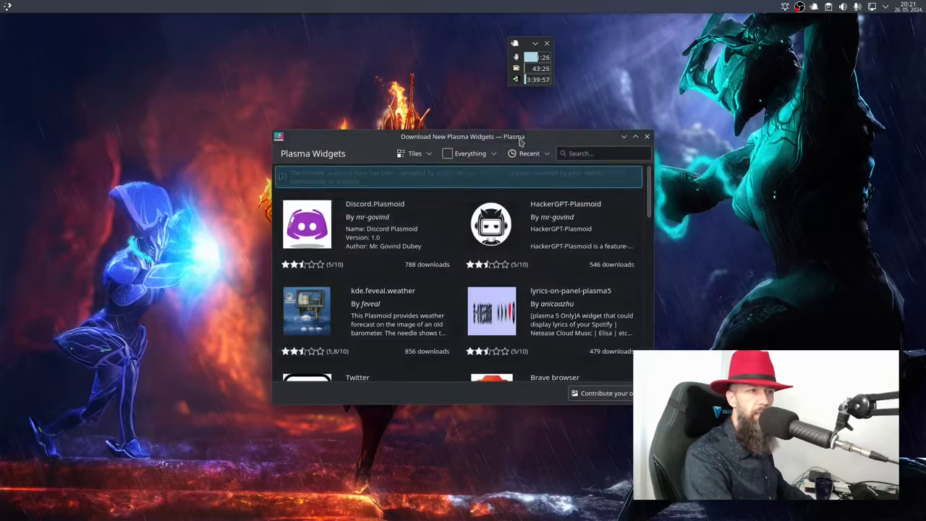
# Download Workrave Applet 0.3 from the widget store and add it to the panel
pyautogui.moveTo(463, 136); pyautogui.dragTo(383, 60)
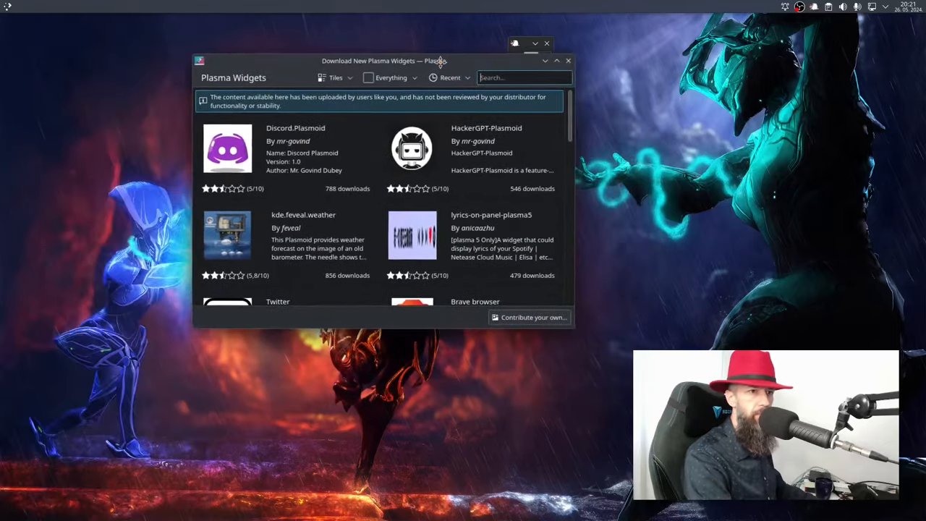
pyautogui.write('workr')
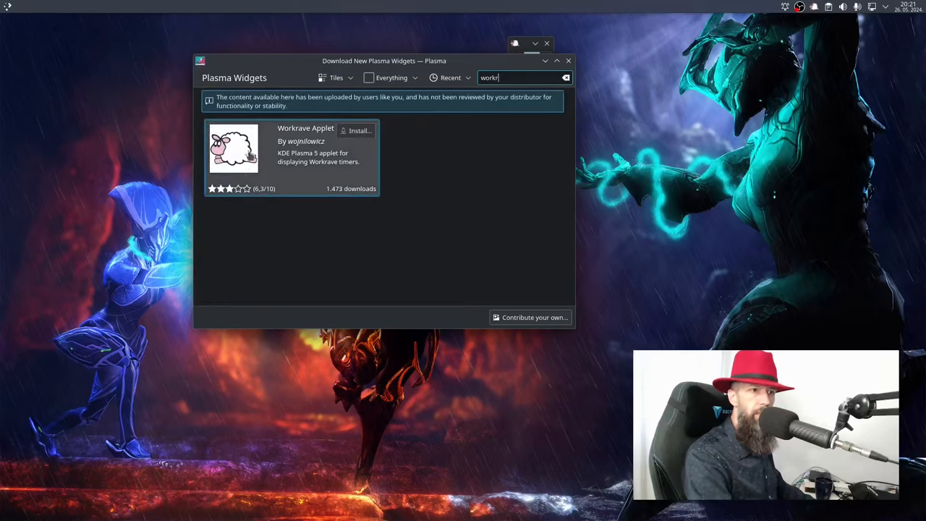
pyautogui.click(357, 131)
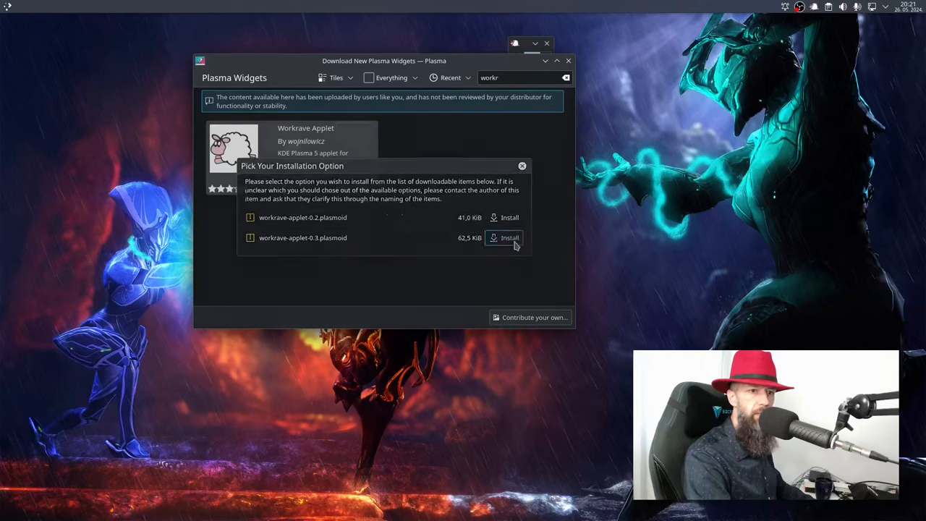
pyautogui.click(510, 238)
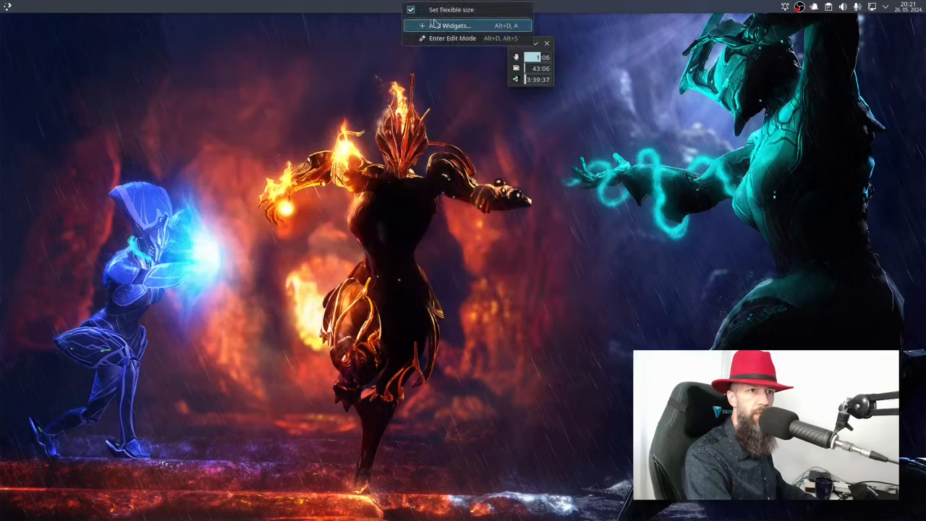
pyautogui.click(452, 26)
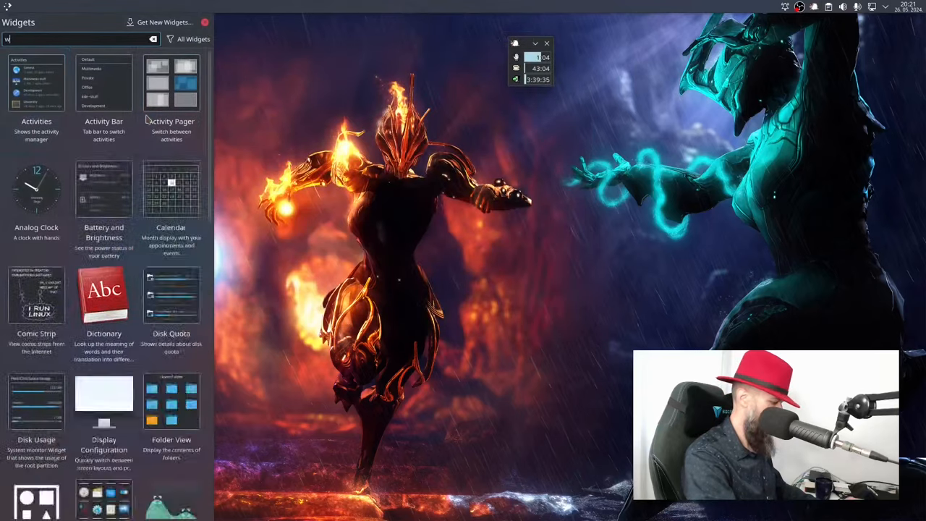
pyautogui.write('ork')
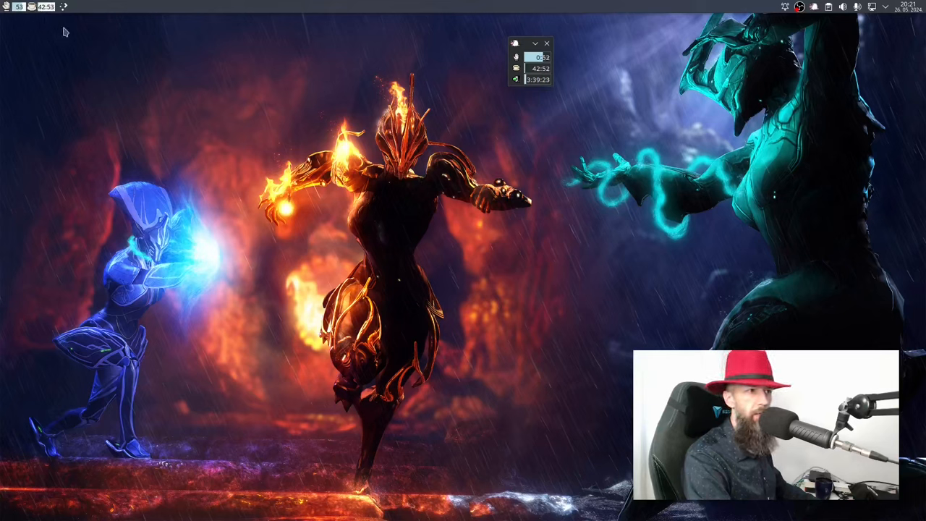
pyautogui.moveTo(126, 32)
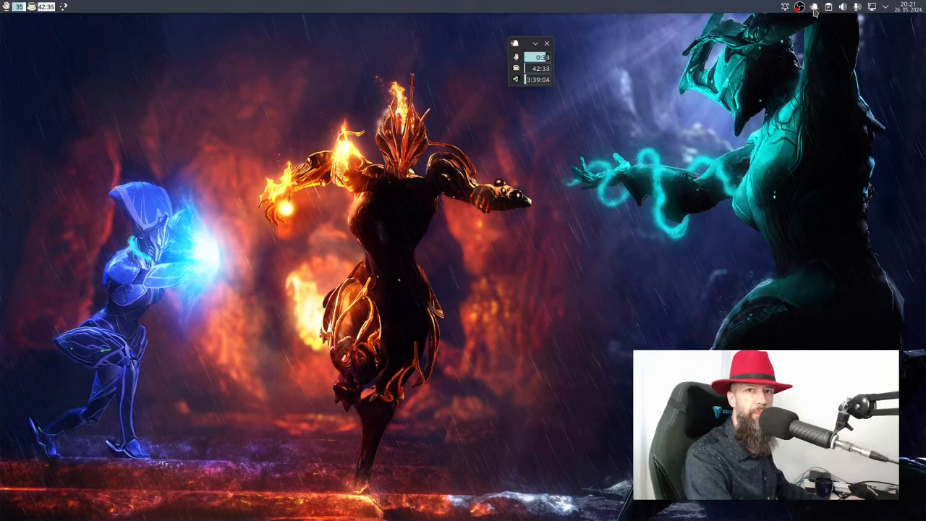
# Open Workrave Preferences from the tray and review the Rest break and Daily limit tabs
pyautogui.click(814, 6)
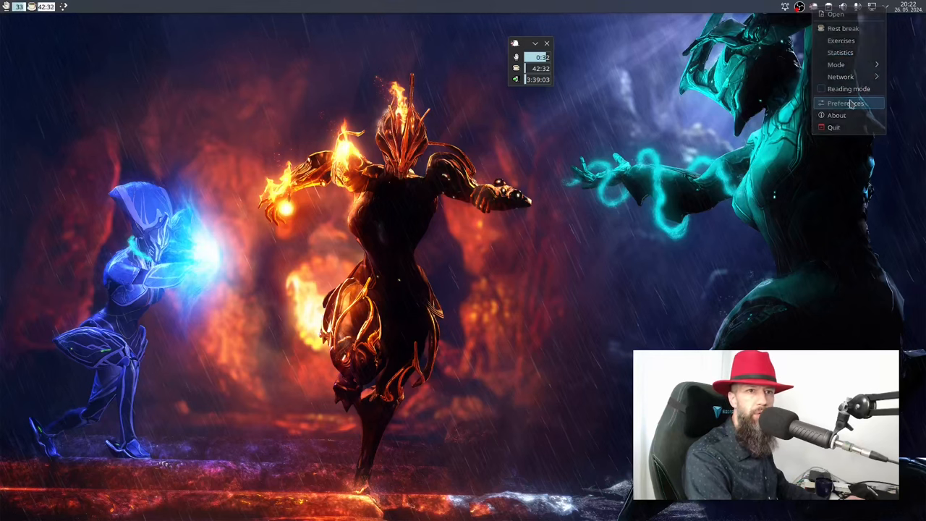
pyautogui.click(845, 103)
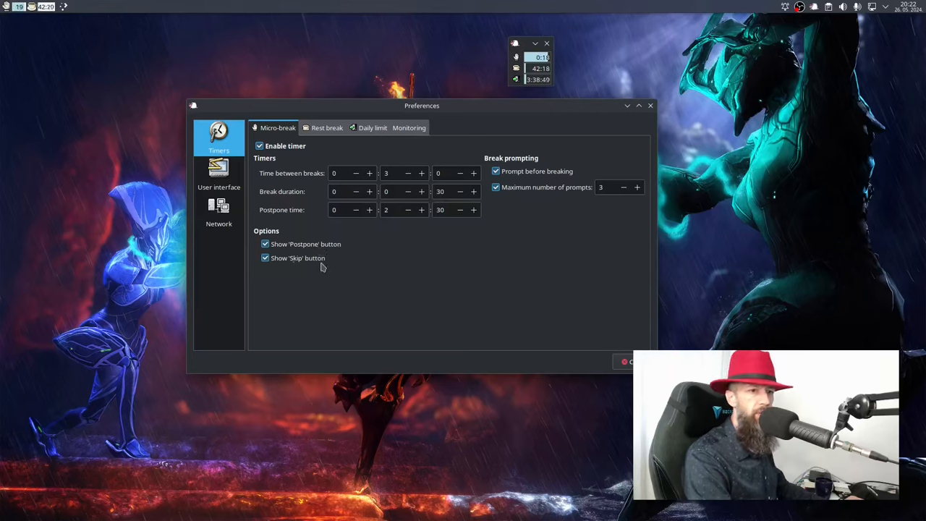
pyautogui.moveTo(588, 192)
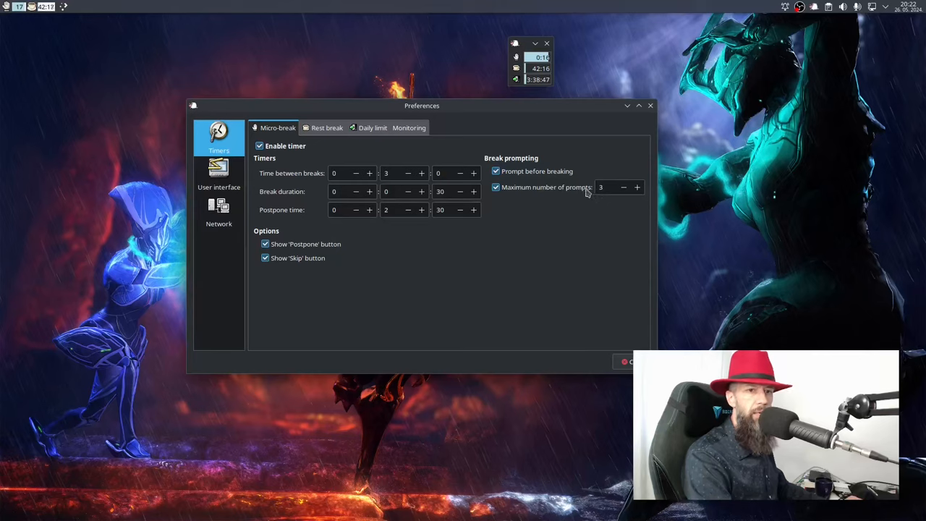
pyautogui.moveTo(366, 165)
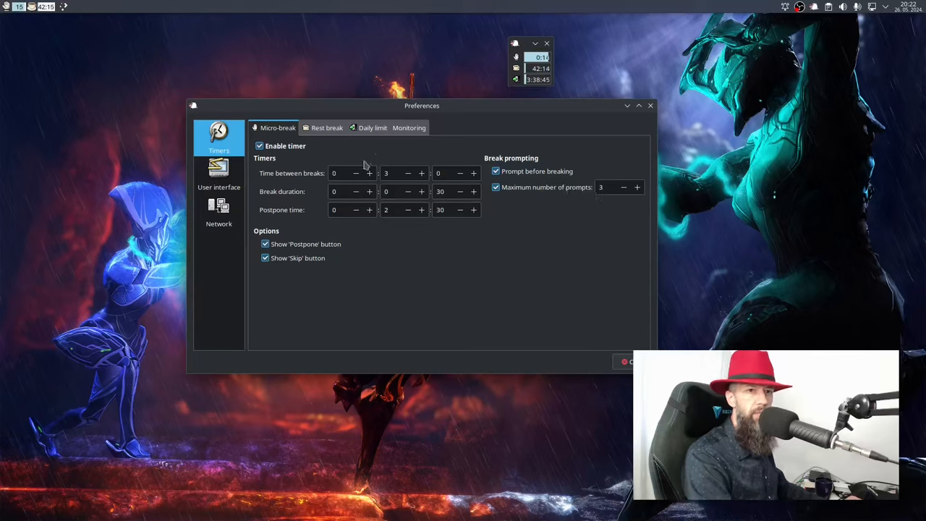
pyautogui.click(326, 128)
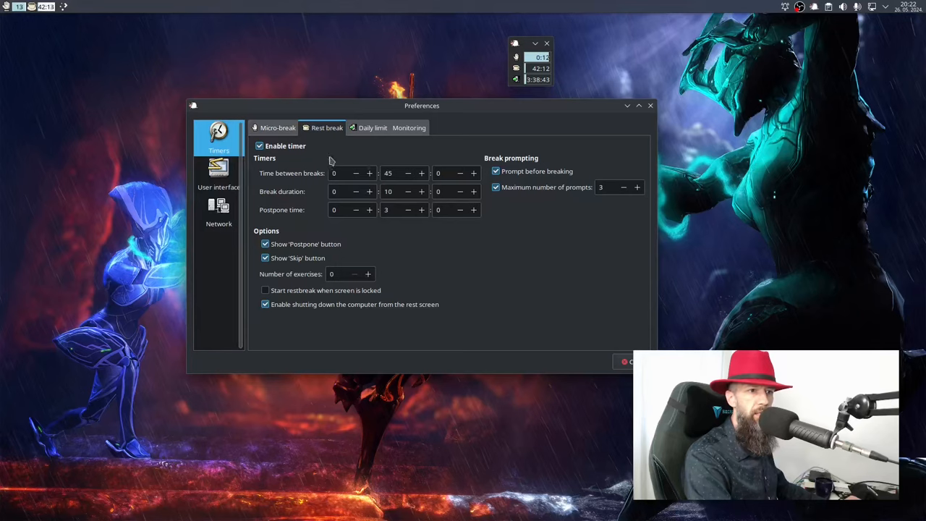
pyautogui.moveTo(342, 155)
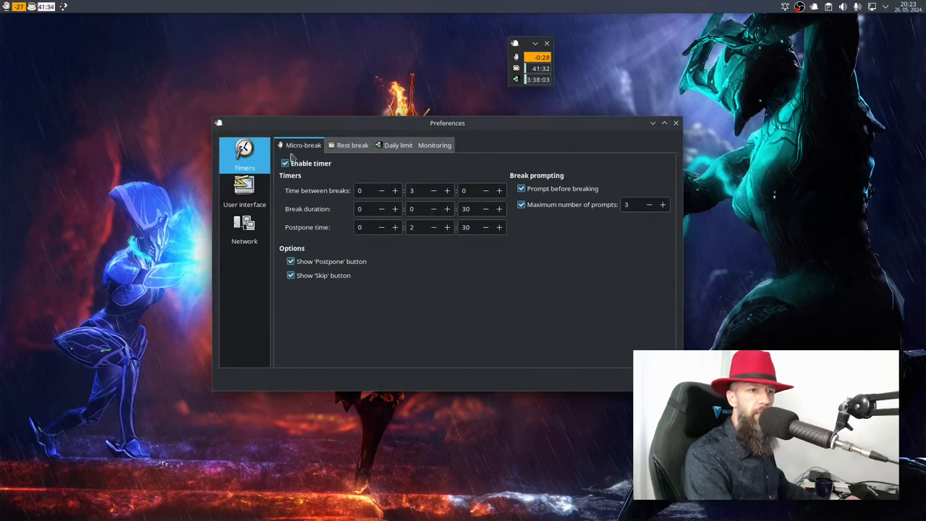
pyautogui.click(398, 144)
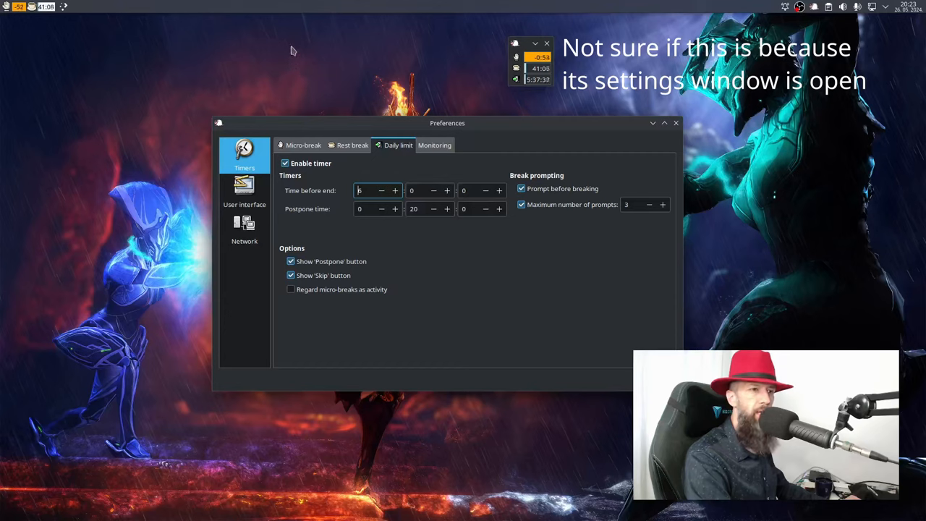
pyautogui.moveTo(288, 31)
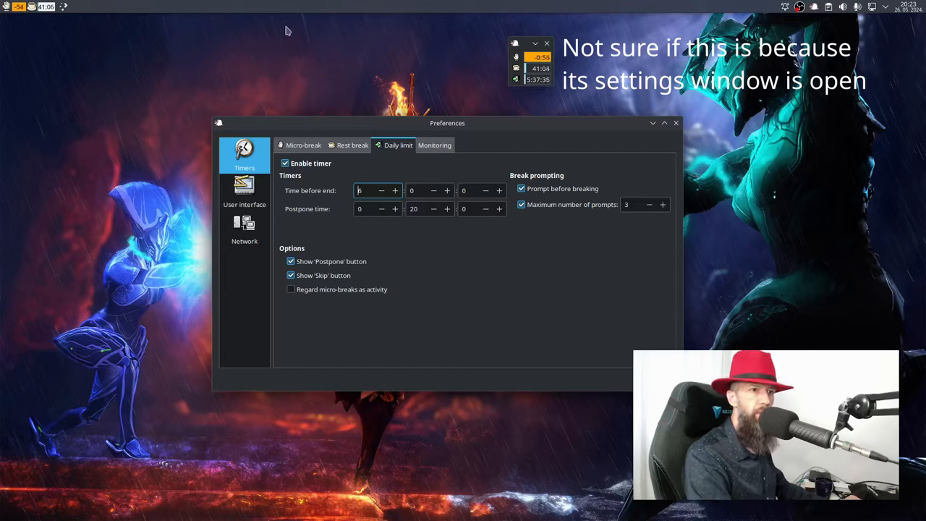
pyautogui.moveTo(310, 79)
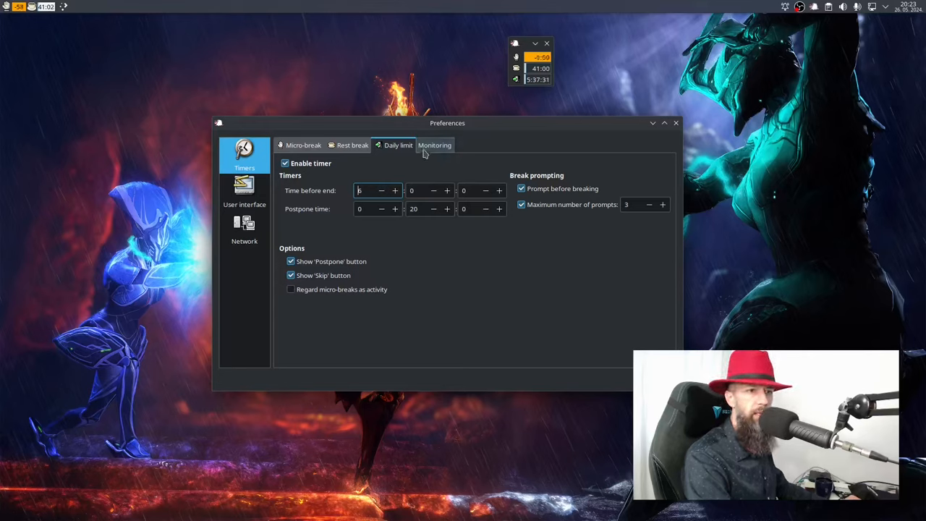
# Under User interface, set the break Block mode dropdown to 'Block input'
pyautogui.click(244, 192)
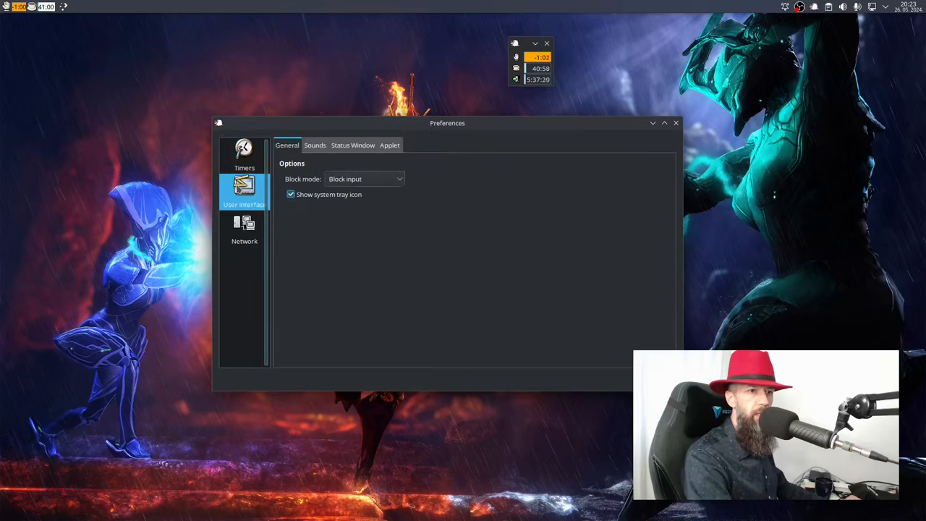
pyautogui.click(364, 179)
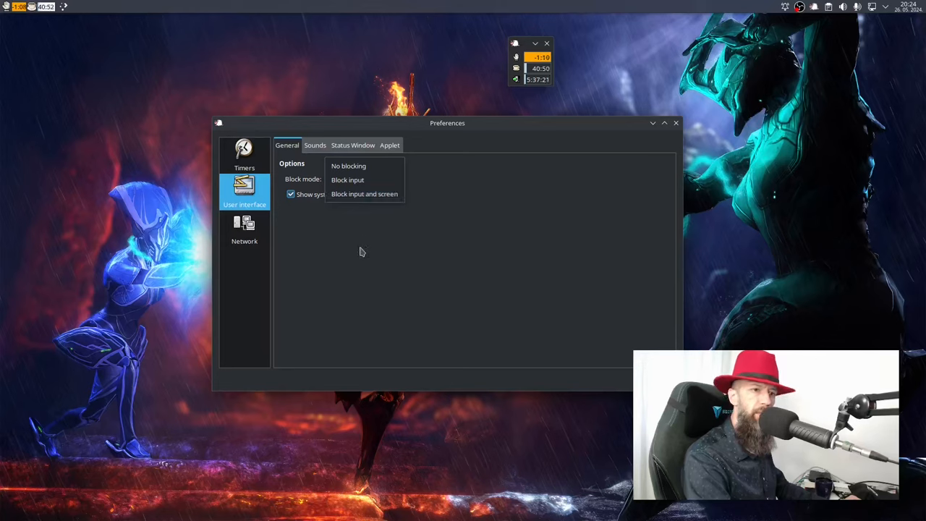
pyautogui.click(348, 180)
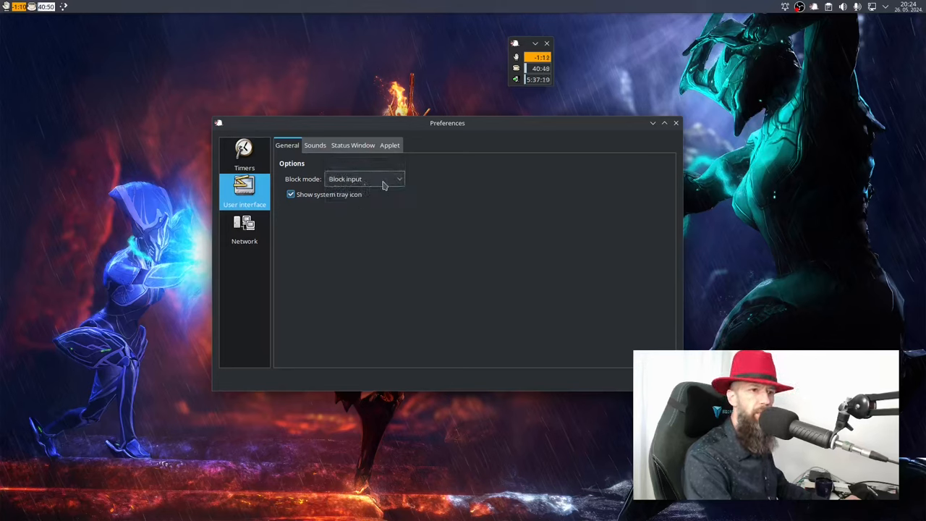
pyautogui.moveTo(375, 213)
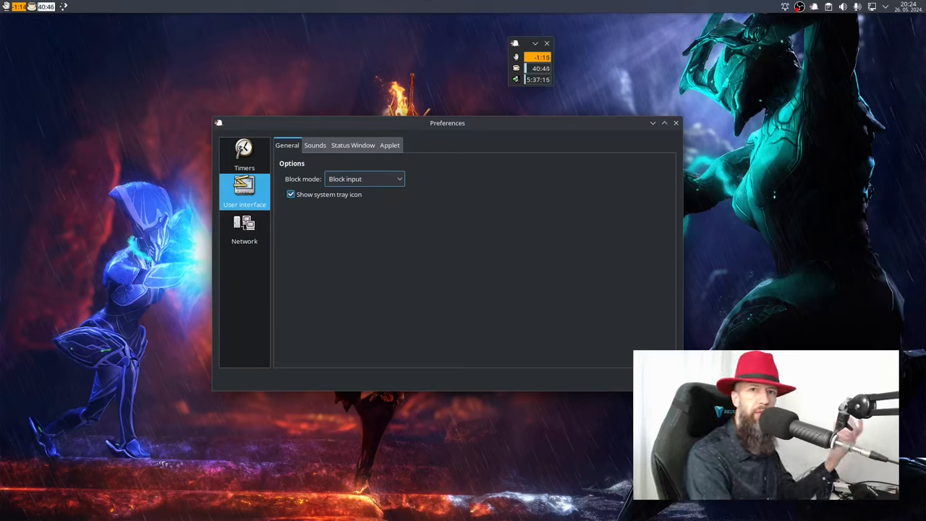
pyautogui.moveTo(365, 251)
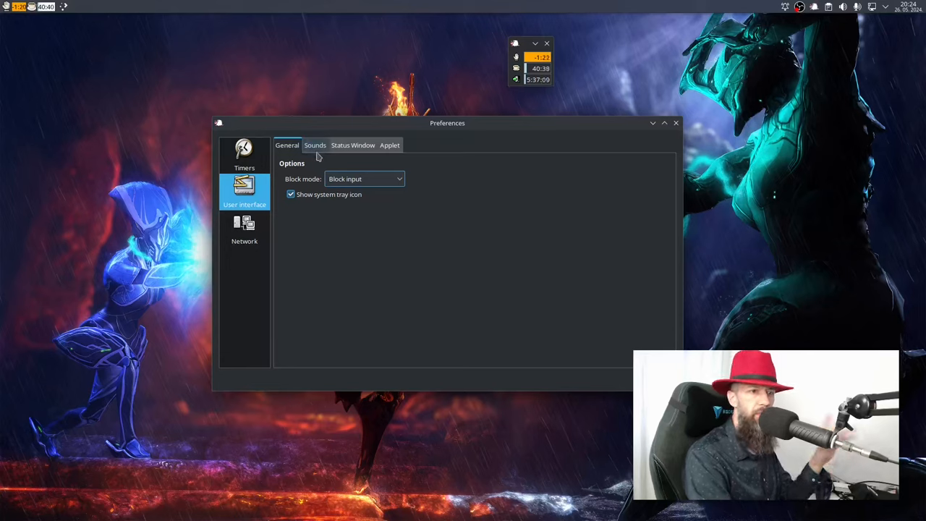
# Review the Sounds and Status Window settings, including micro-break timer display choices
pyautogui.click(315, 145)
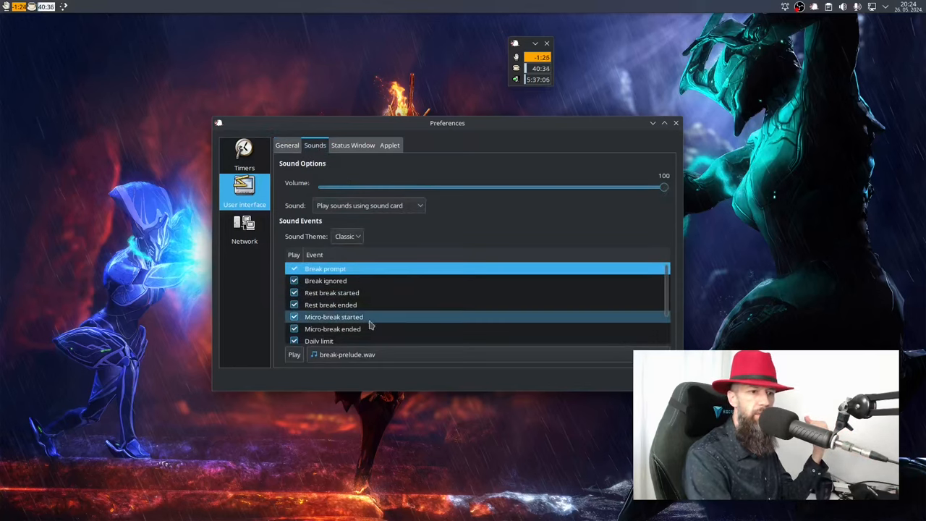
pyautogui.click(325, 269)
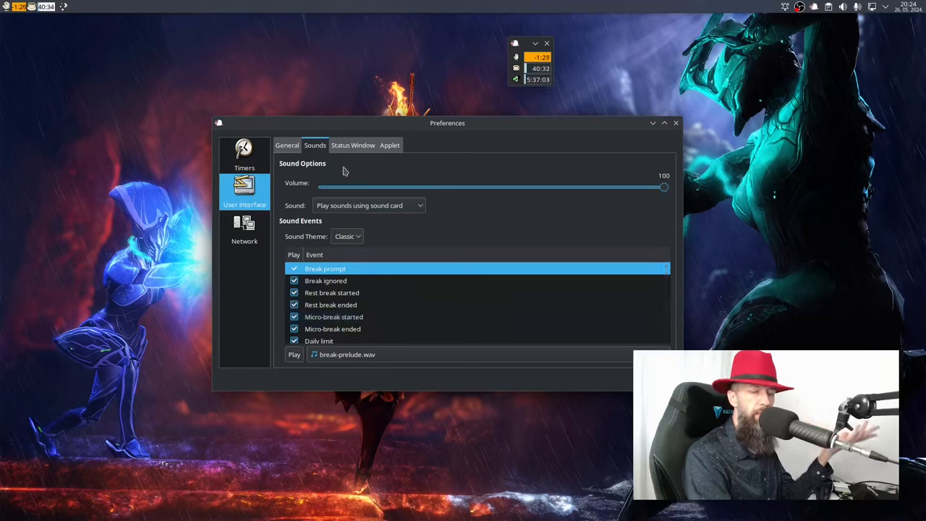
pyautogui.click(353, 145)
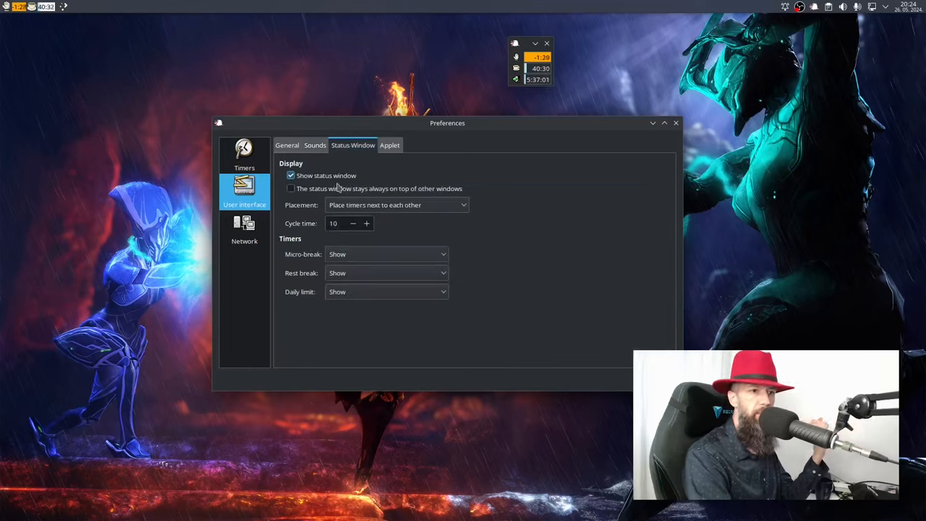
pyautogui.moveTo(362, 181)
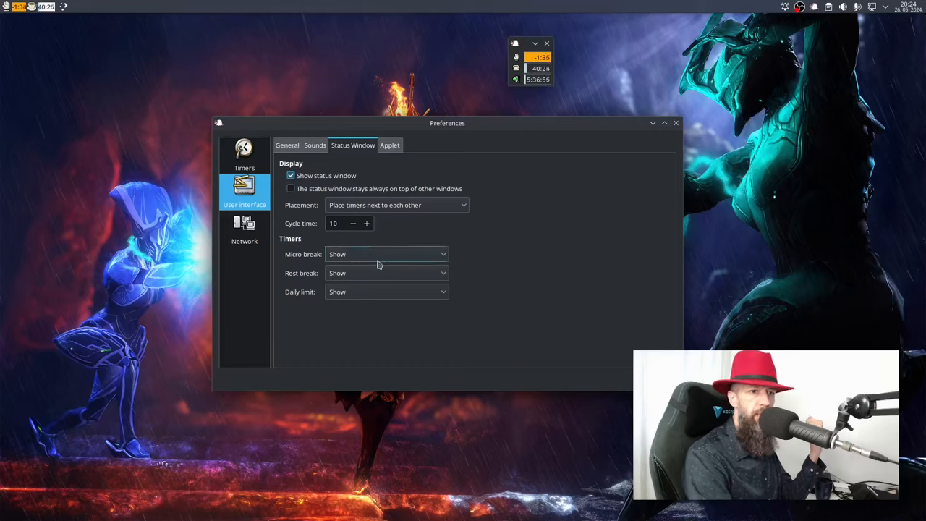
pyautogui.moveTo(430, 273)
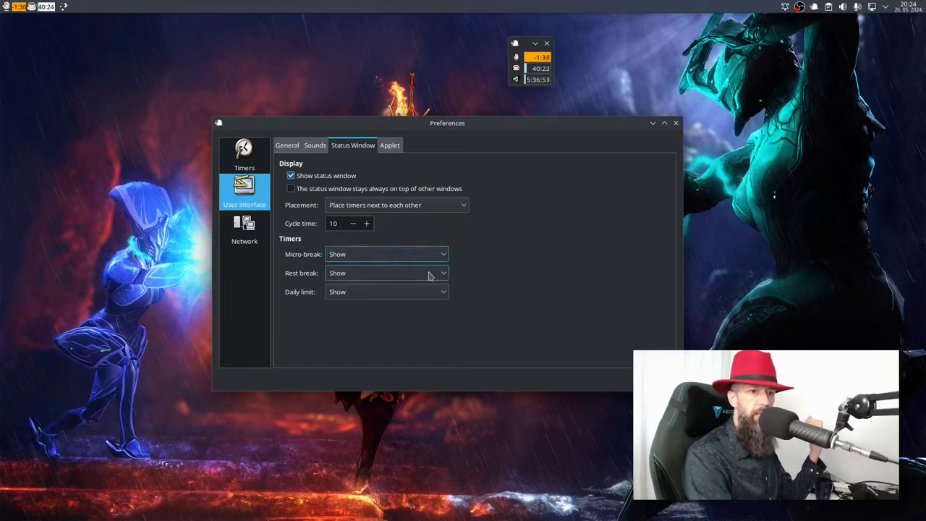
pyautogui.click(388, 254)
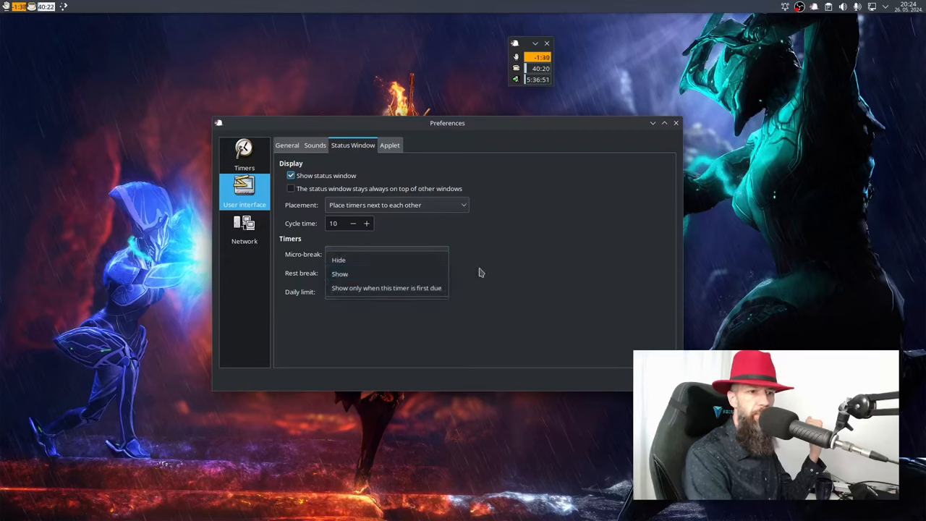
pyautogui.click(390, 145)
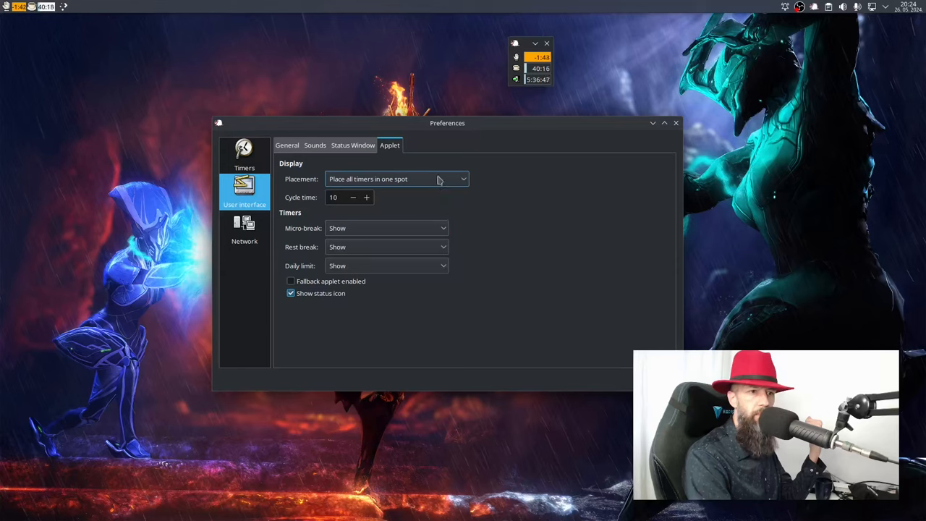
# Check the applet's timer placement choices without changing them, then close Preferences
pyautogui.click(396, 179)
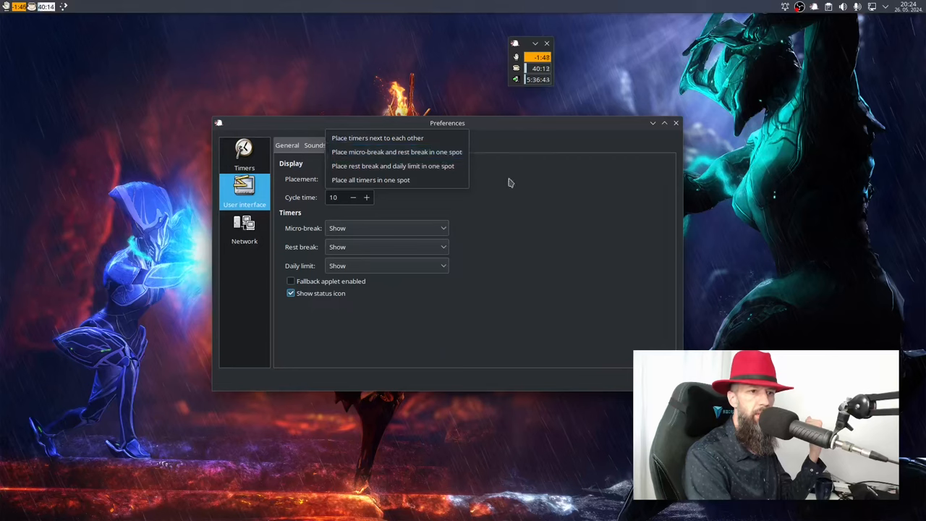
pyautogui.click(371, 180)
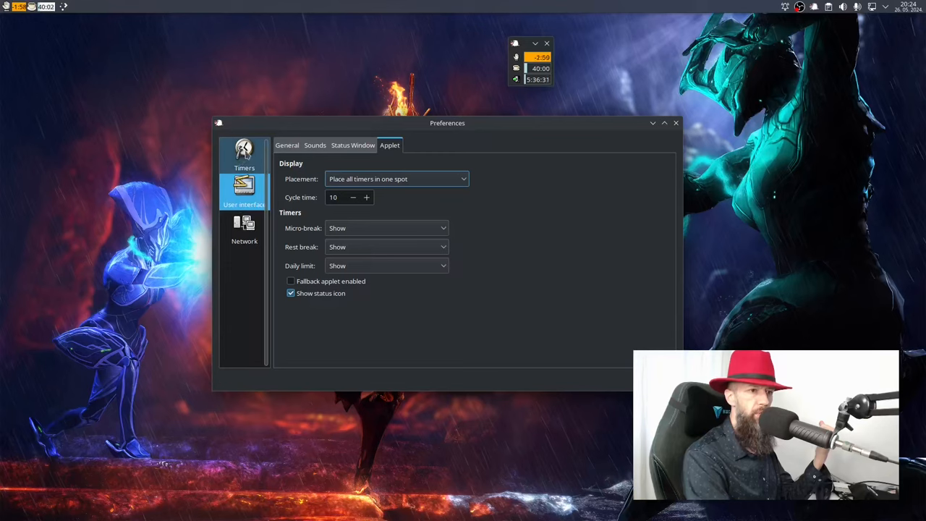
pyautogui.click(244, 154)
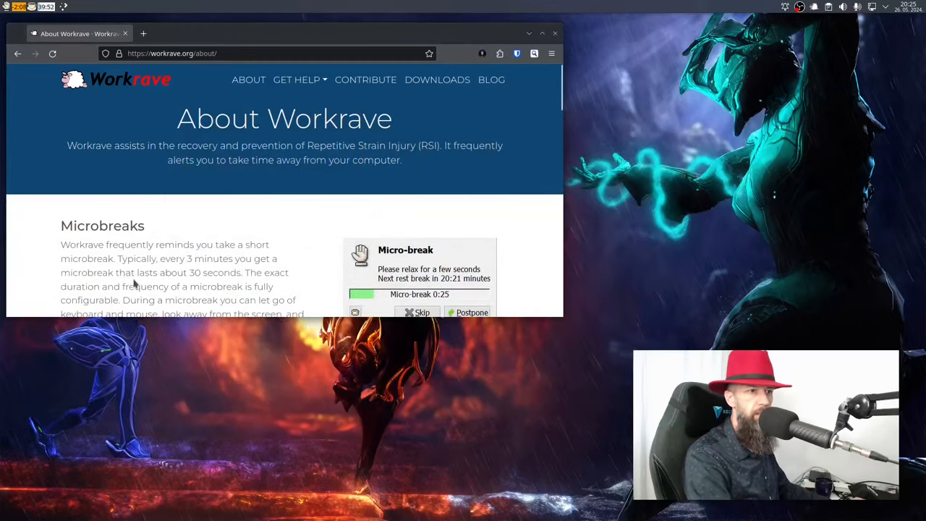
# Scroll the About Workrave page and highlight the advice on letting go of keyboard and mouse during microbreaks
pyautogui.scroll(-3)
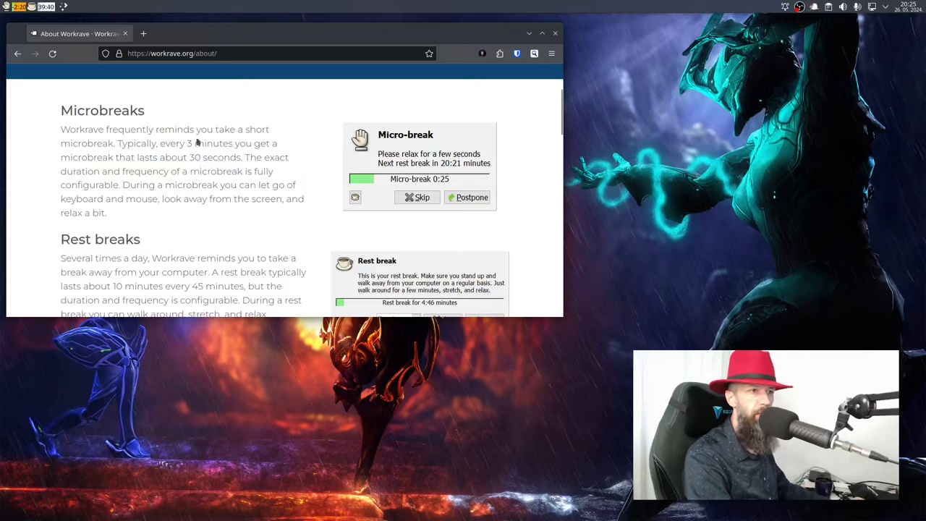
pyautogui.moveTo(148, 144); pyautogui.dragTo(253, 144)
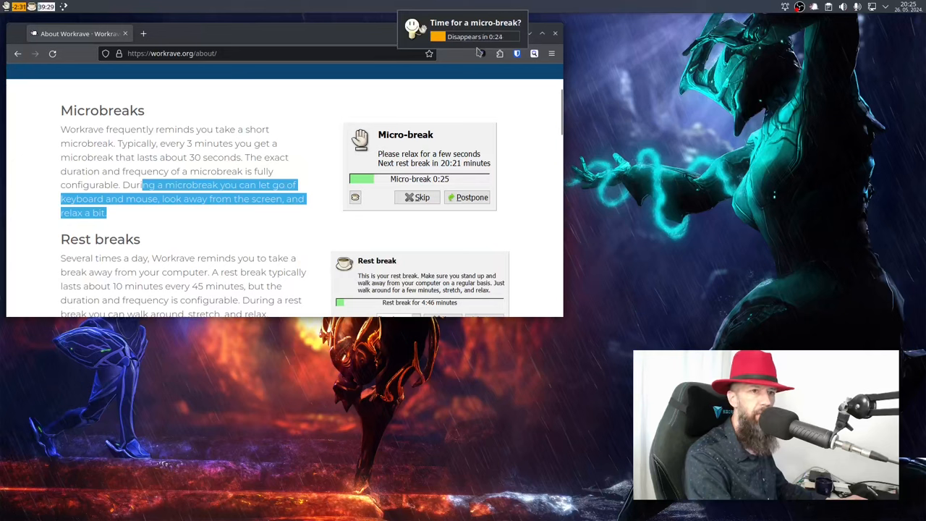
pyautogui.moveTo(420, 38)
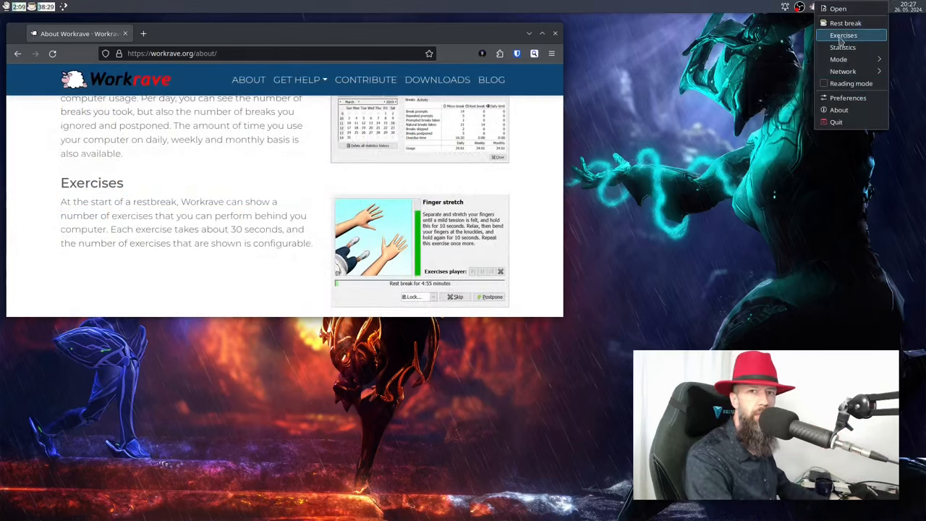
# Play the Workrave exercises through stretches like neck tilt and shoulder lifts, then close the window
pyautogui.click(843, 35)
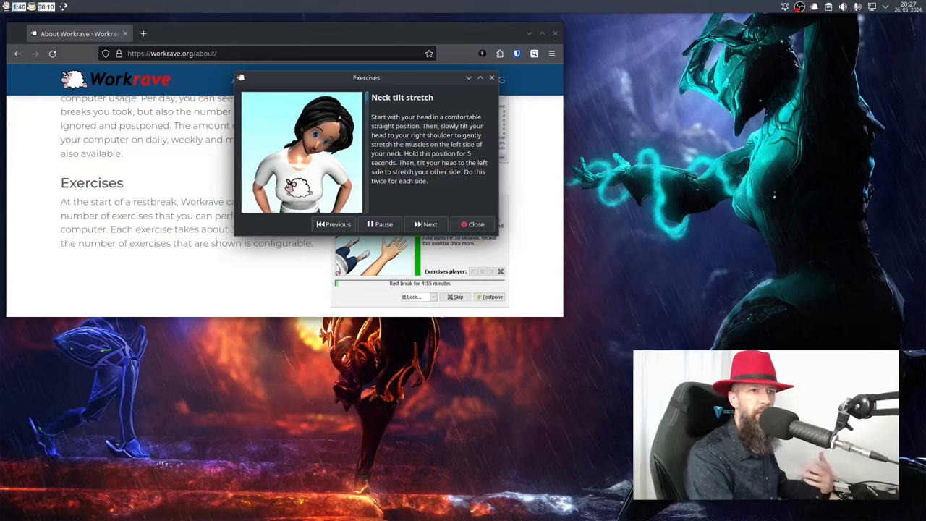
pyautogui.click(426, 223)
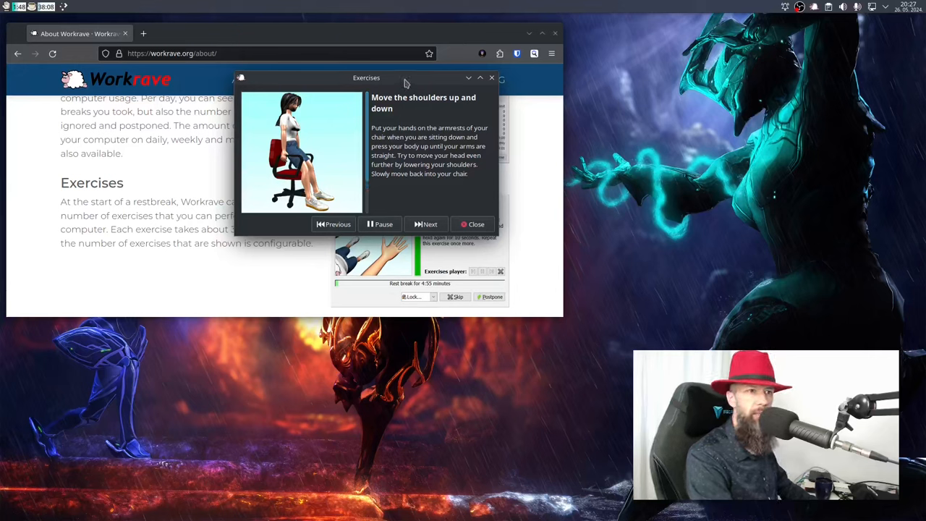
pyautogui.moveTo(366, 77); pyautogui.dragTo(376, 79)
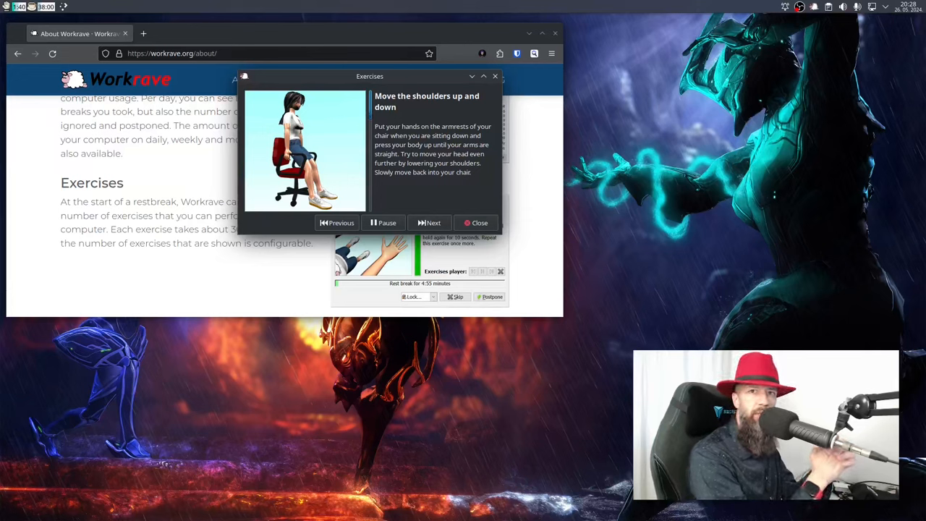
pyautogui.click(429, 222)
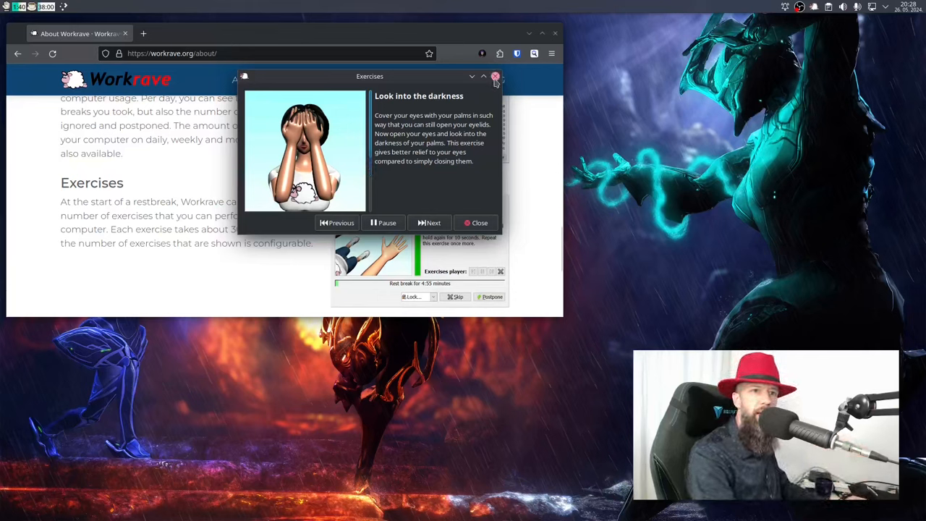
pyautogui.click(495, 76)
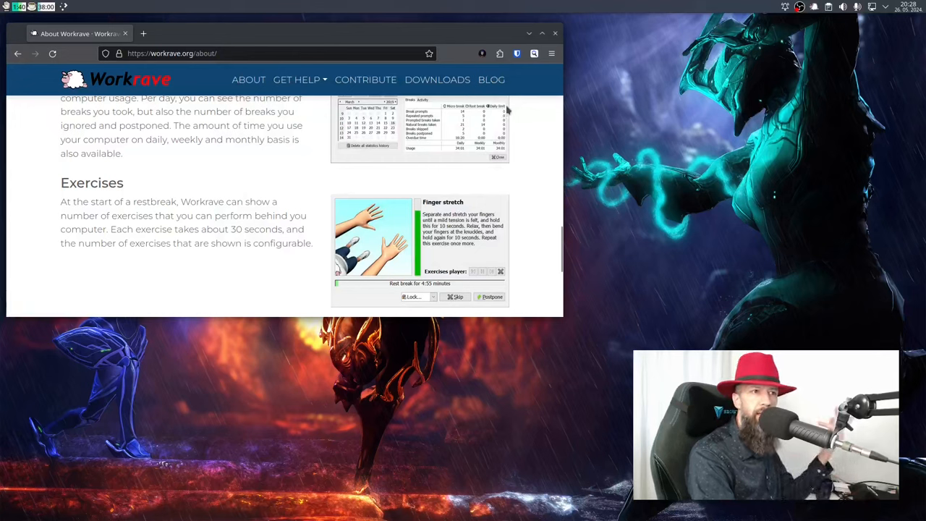